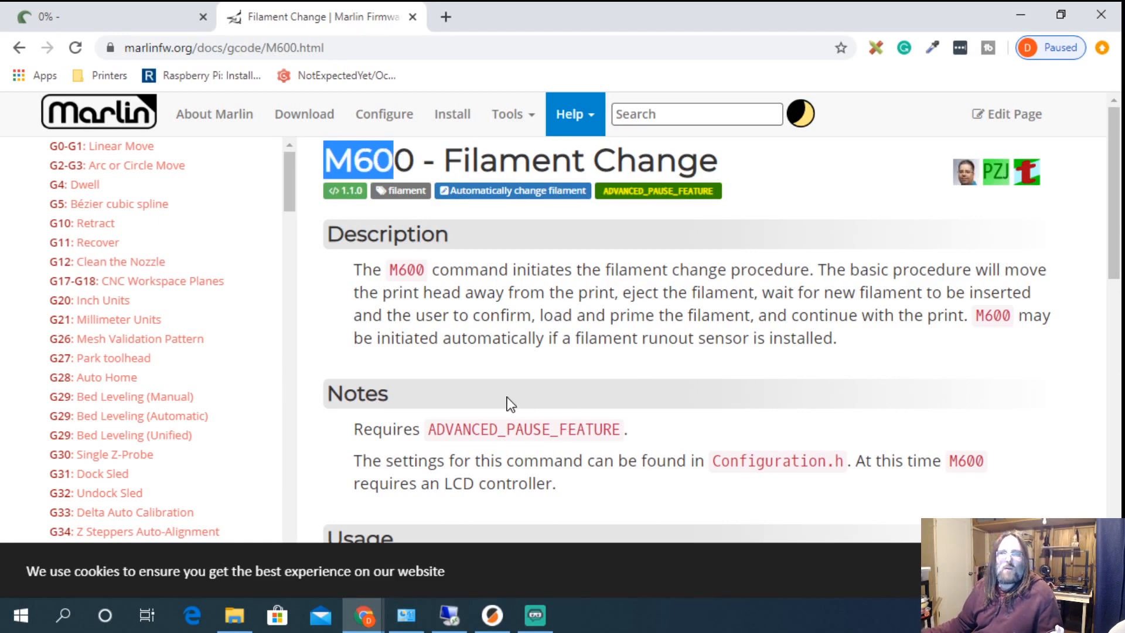
Step: Review the M600 docs requirements, then start opening an existing PlatformIO project from disk
{"action": "left_click_drag", "start_coordinate": [427, 429], "coordinate": [619, 429]}
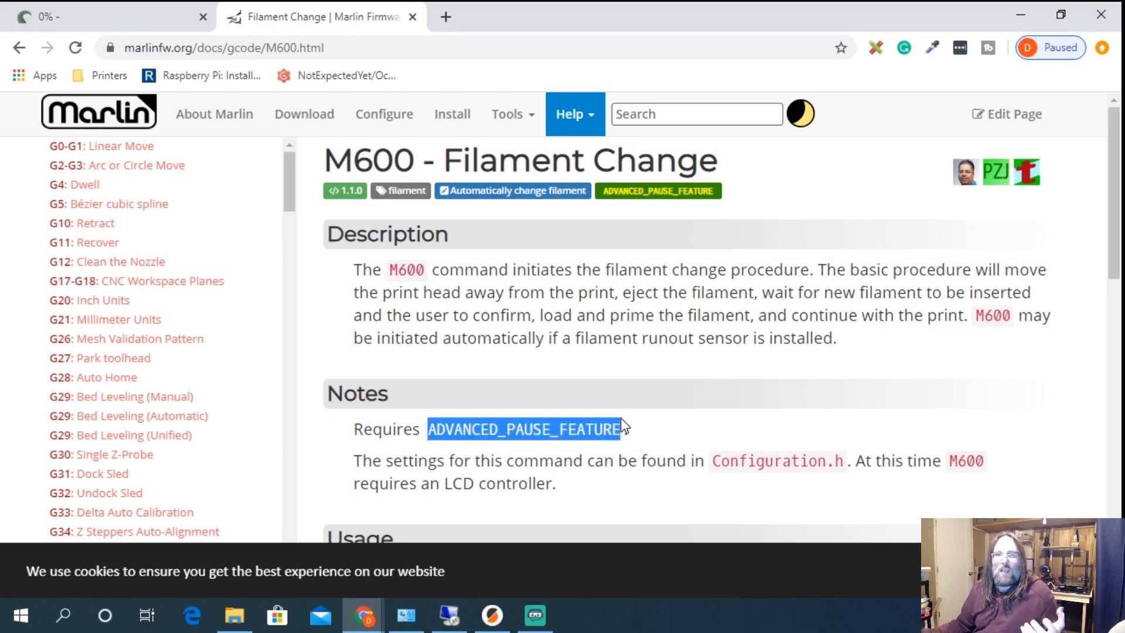
{"action": "mouse_move", "coordinate": [344, 517]}
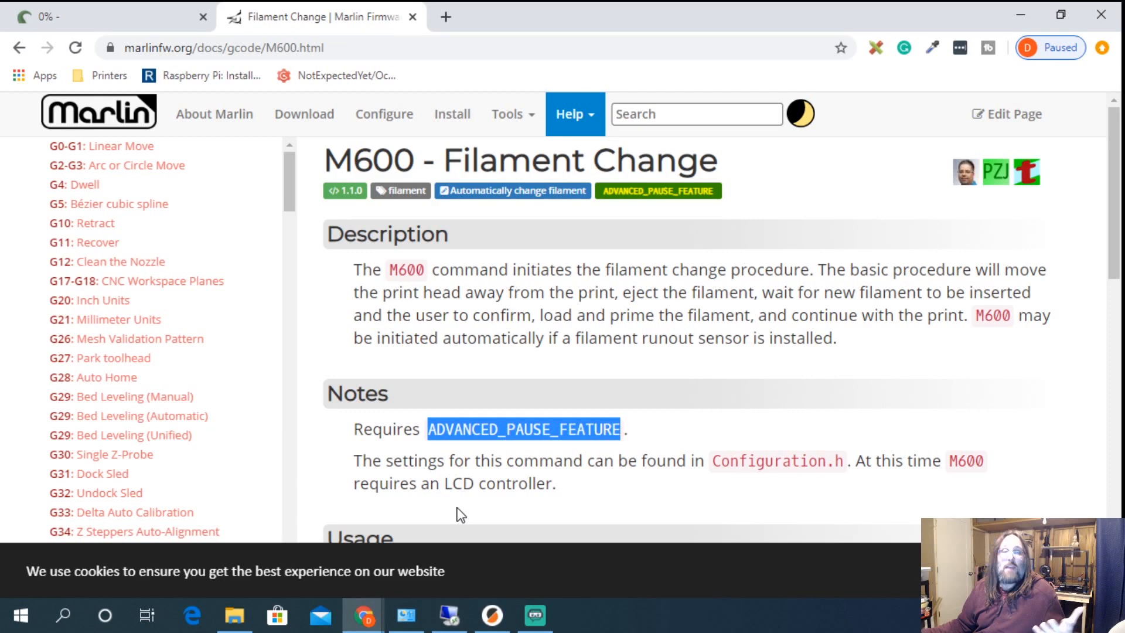
{"action": "double_click", "coordinate": [498, 482]}
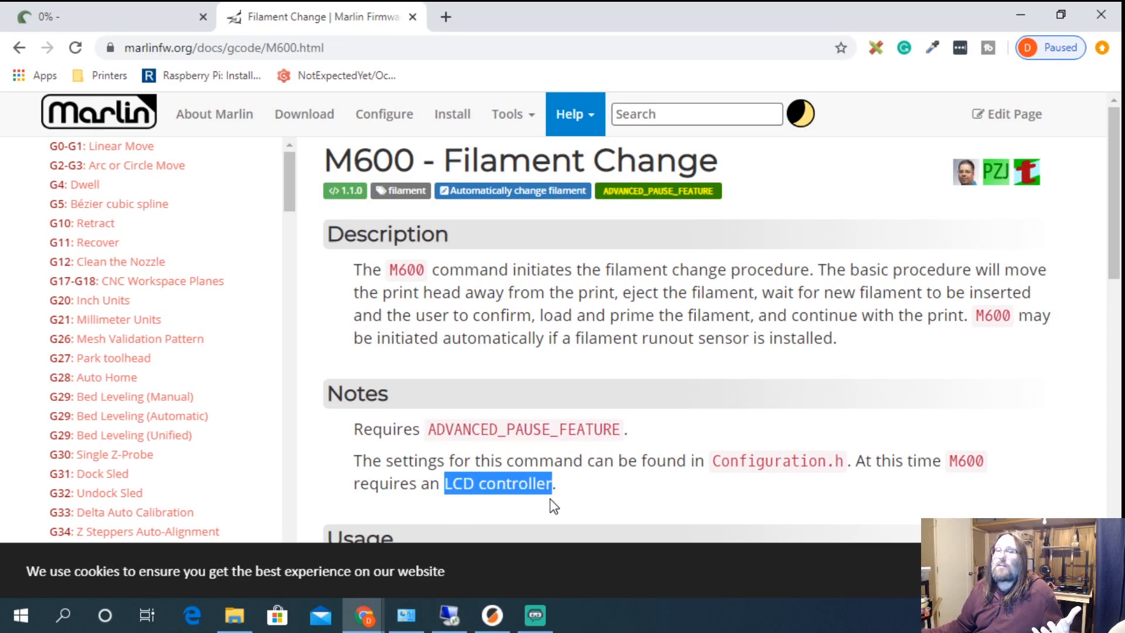
{"action": "mouse_move", "coordinate": [560, 503]}
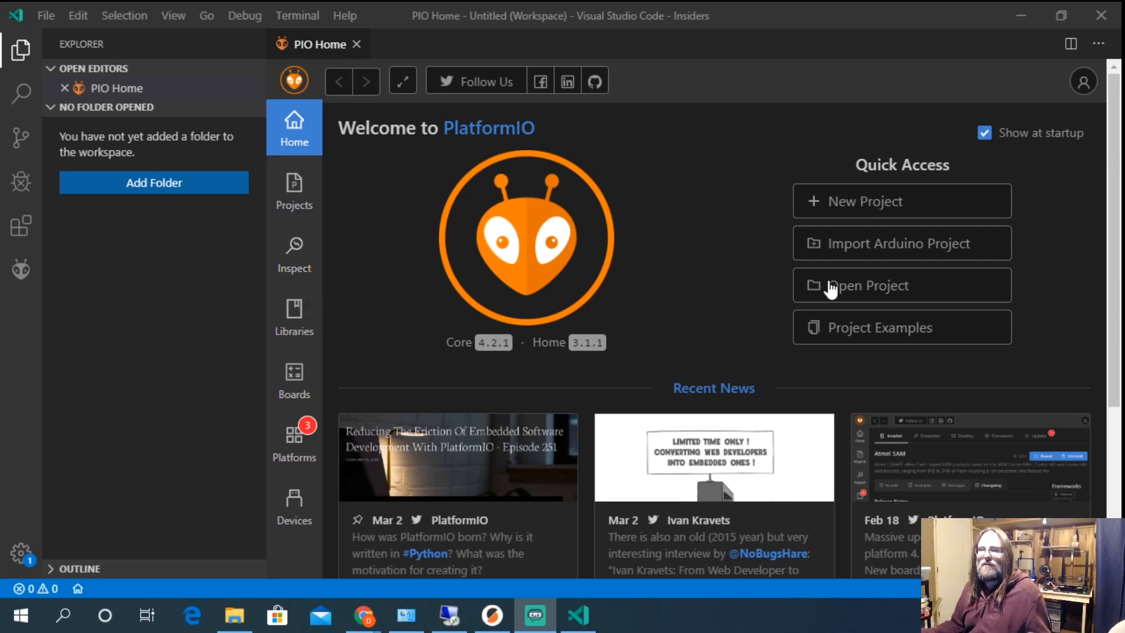
{"action": "left_click", "coordinate": [868, 284]}
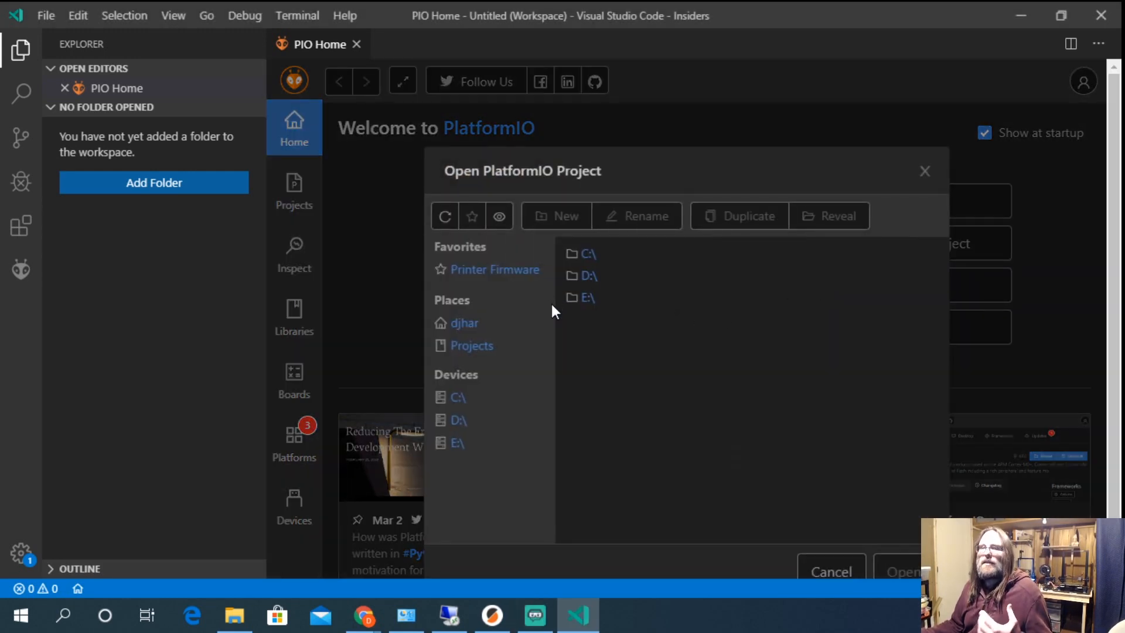
{"action": "mouse_move", "coordinate": [364, 615]}
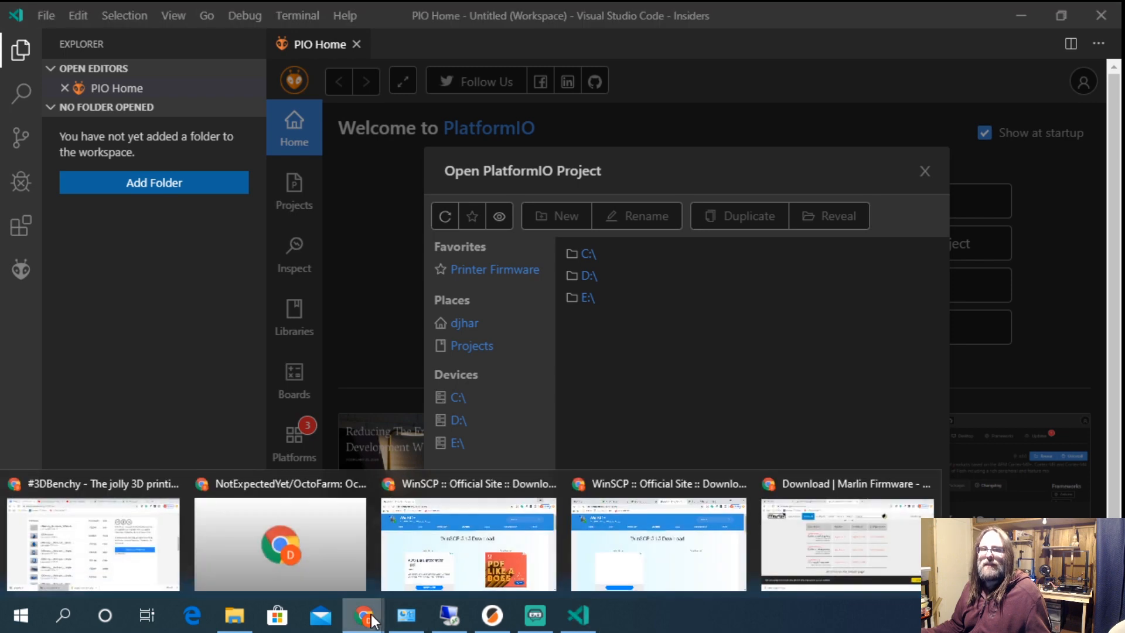
{"action": "left_click", "coordinate": [362, 615]}
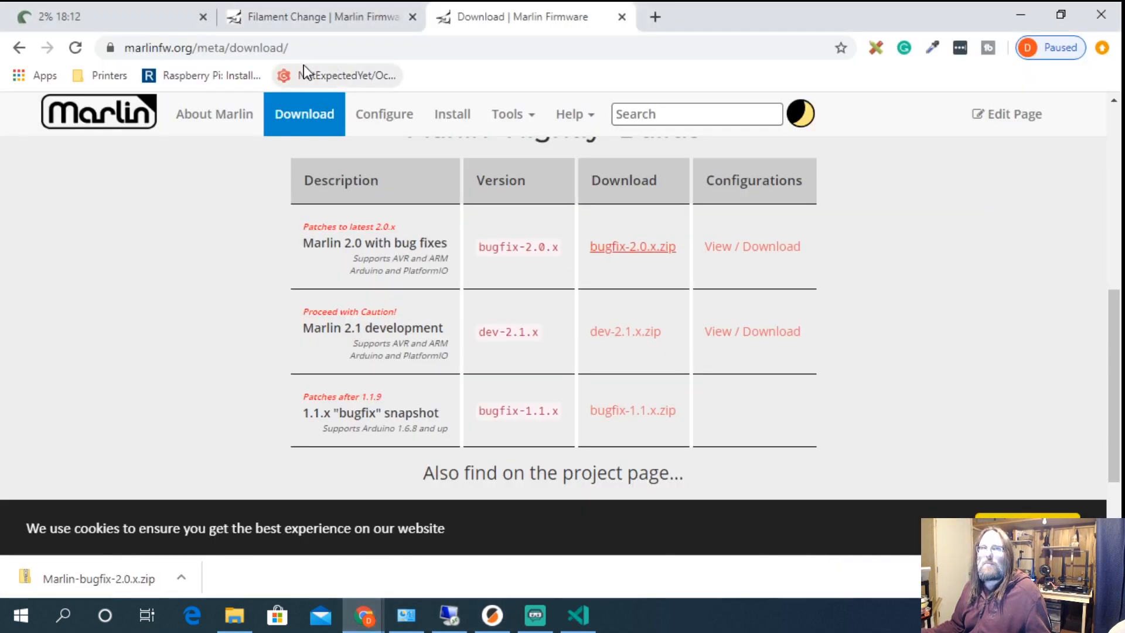
{"action": "mouse_move", "coordinate": [208, 75]}
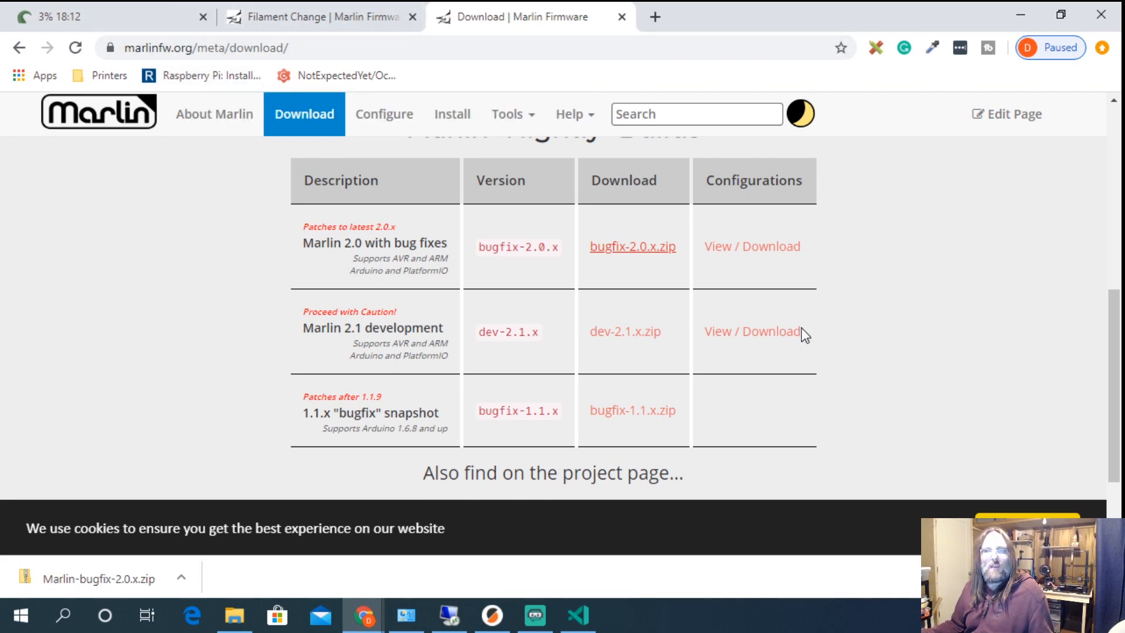
{"action": "mouse_move", "coordinate": [567, 459]}
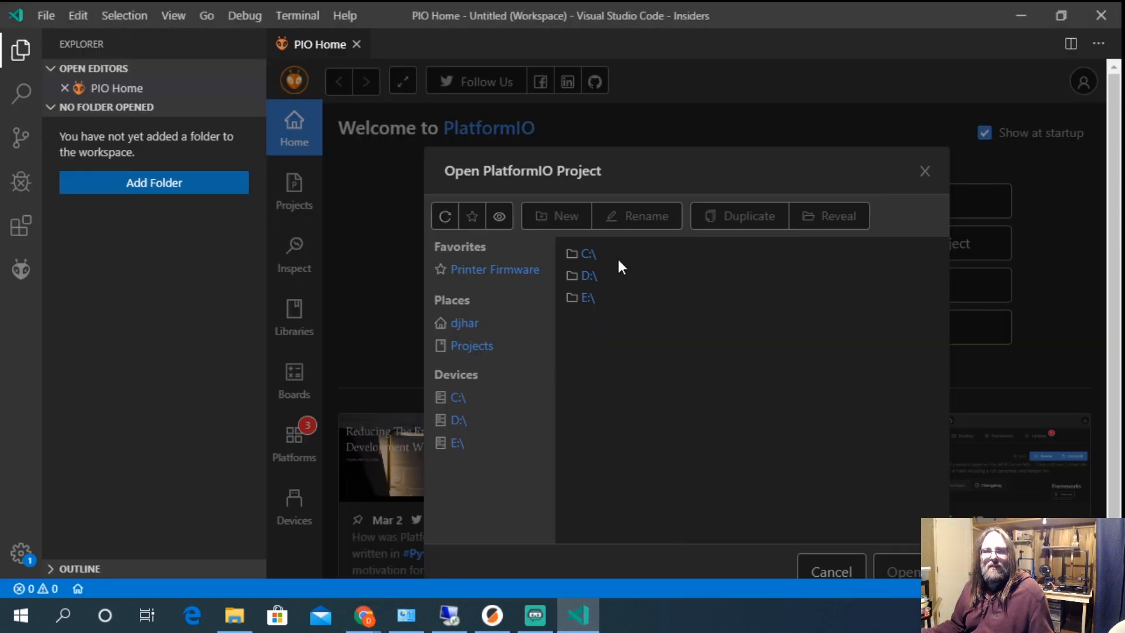
Step: Browse to Downloads/Marlin-bugfix-2.0.x and open Marlin-bugfix-2.0.x as the project
{"action": "left_click", "coordinate": [464, 324]}
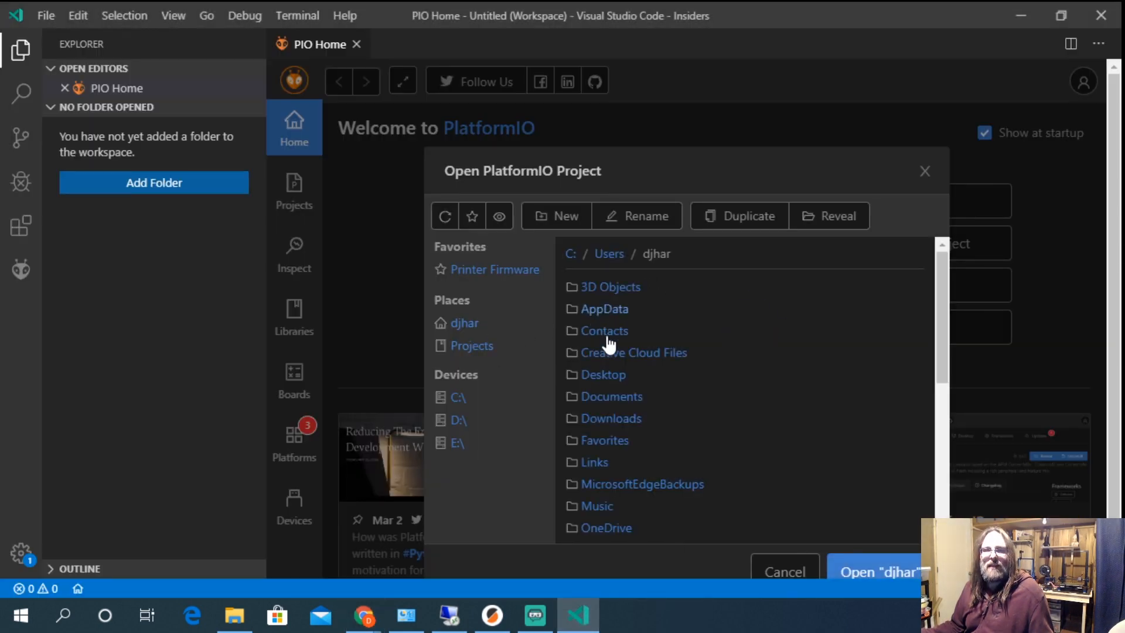
{"action": "left_click", "coordinate": [614, 419]}
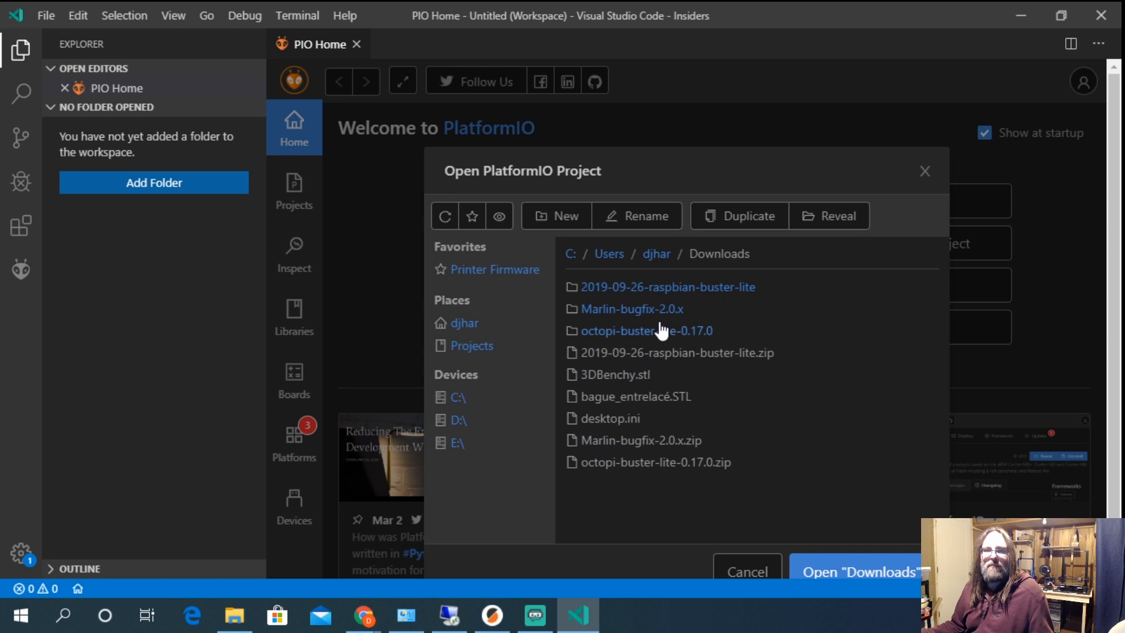
{"action": "double_click", "coordinate": [632, 308]}
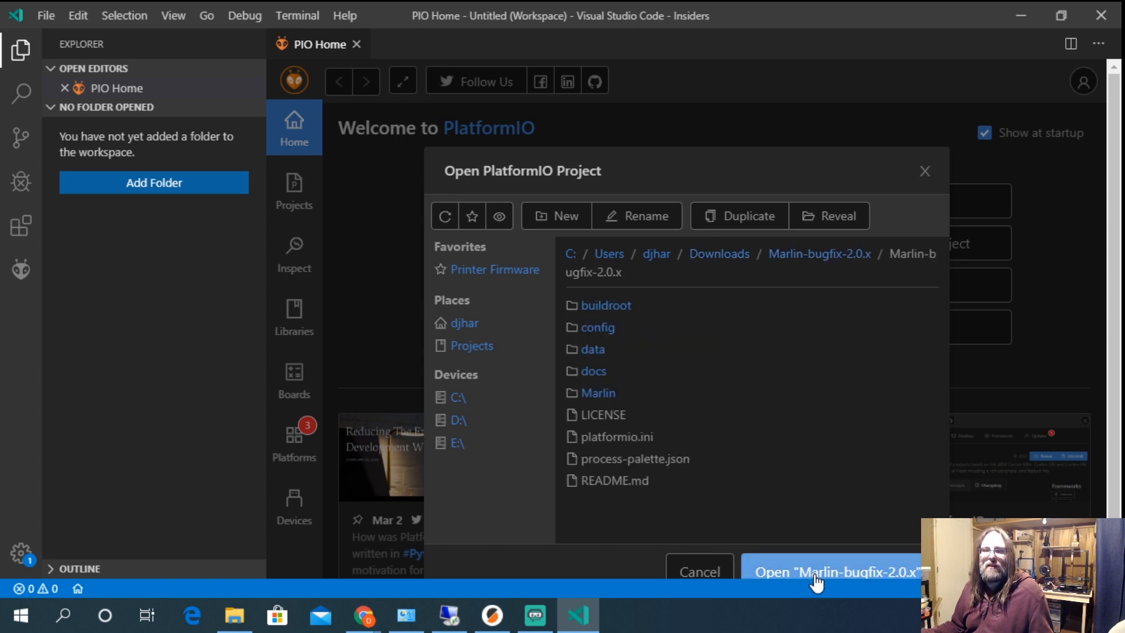
{"action": "mouse_move", "coordinate": [824, 570]}
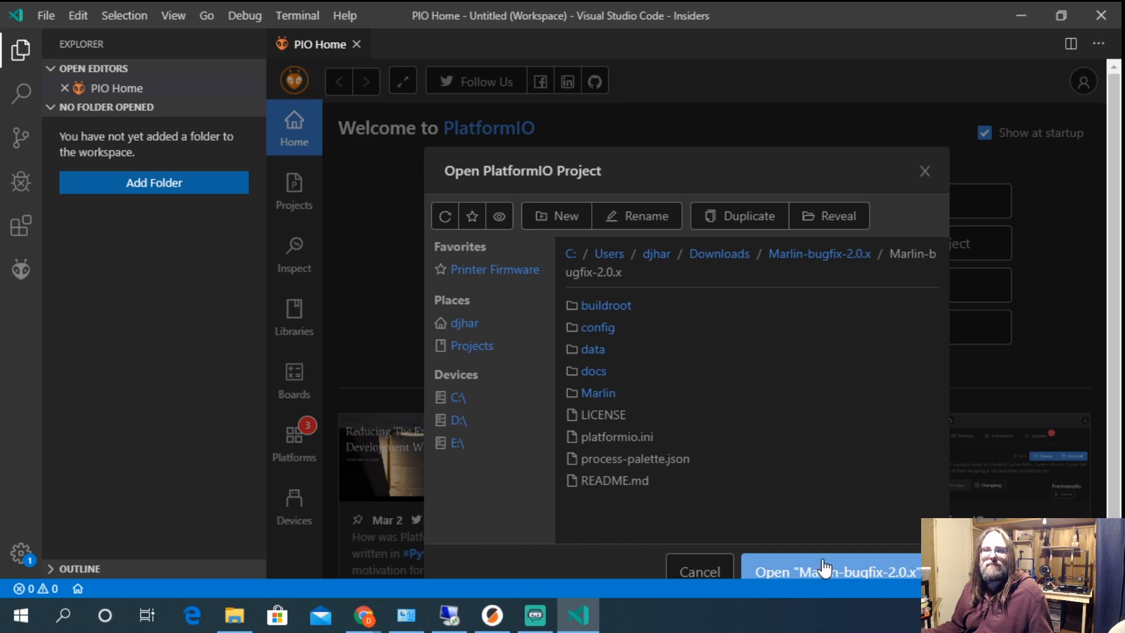
{"action": "left_click", "coordinate": [831, 571]}
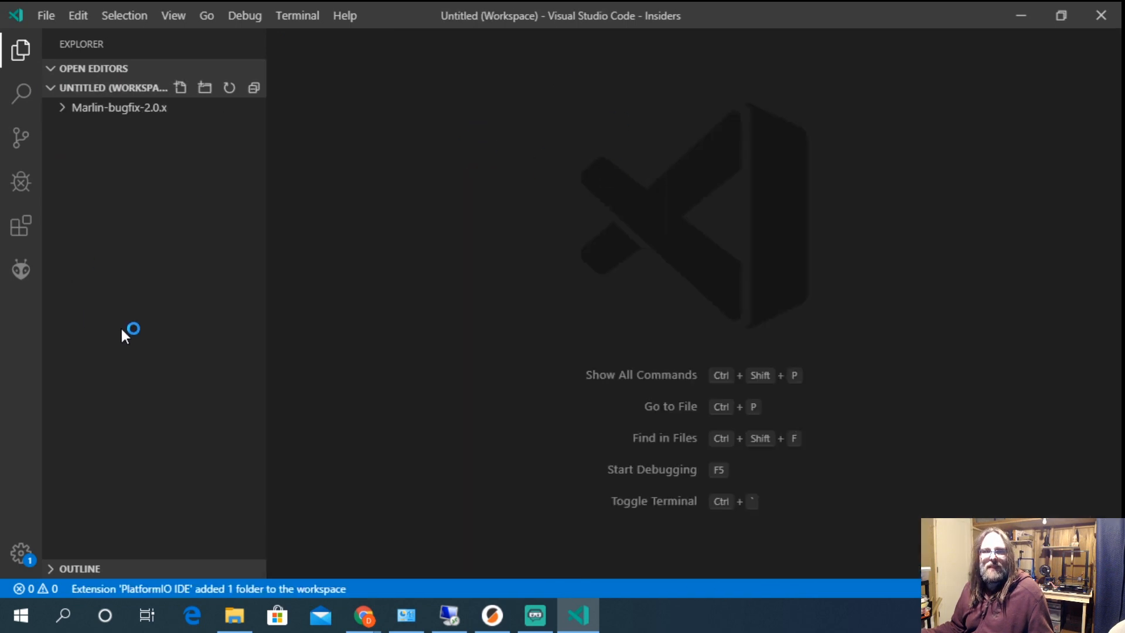
Step: Open Marlin/Configuration_adv.h and search for m600 to reach the Advanced Pause section
{"action": "left_click", "coordinate": [119, 107]}
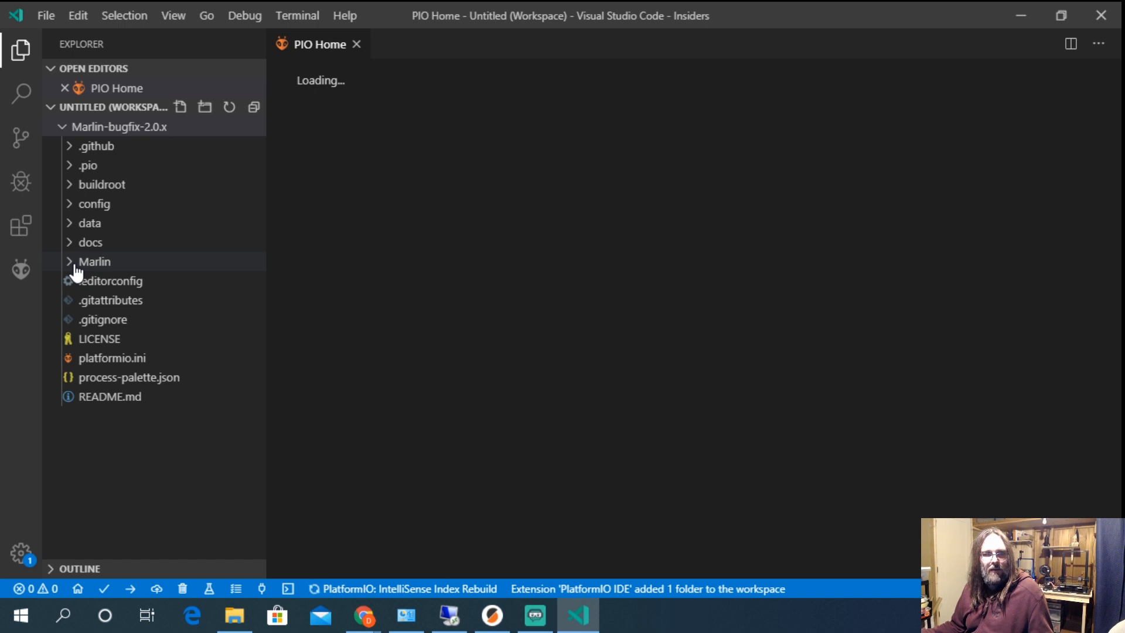
{"action": "left_click", "coordinate": [94, 261]}
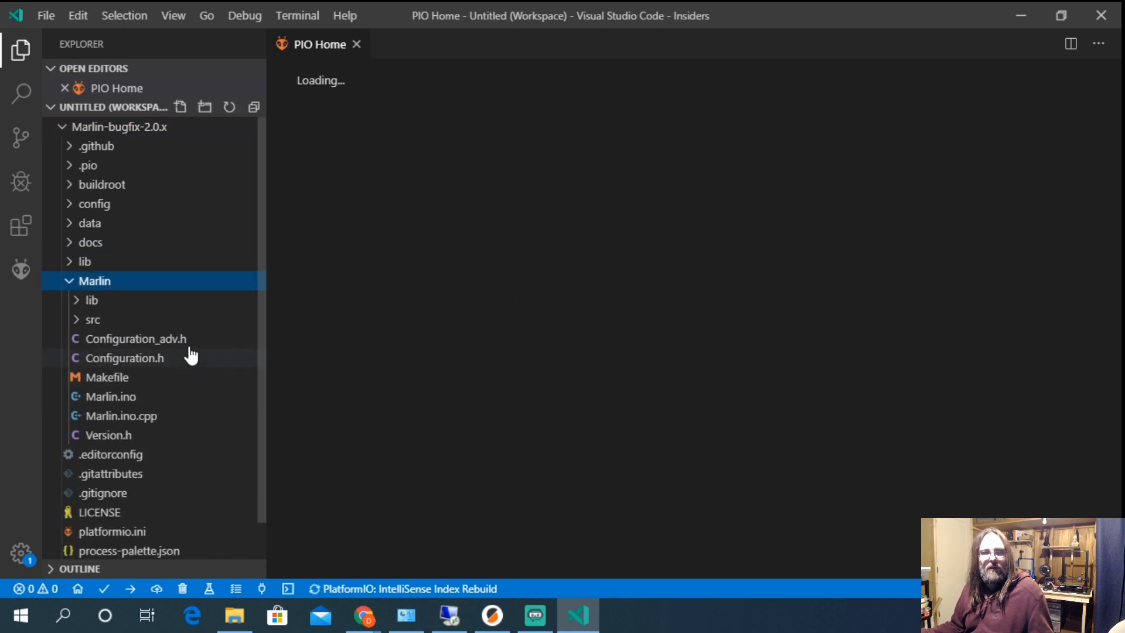
{"action": "left_click", "coordinate": [123, 359]}
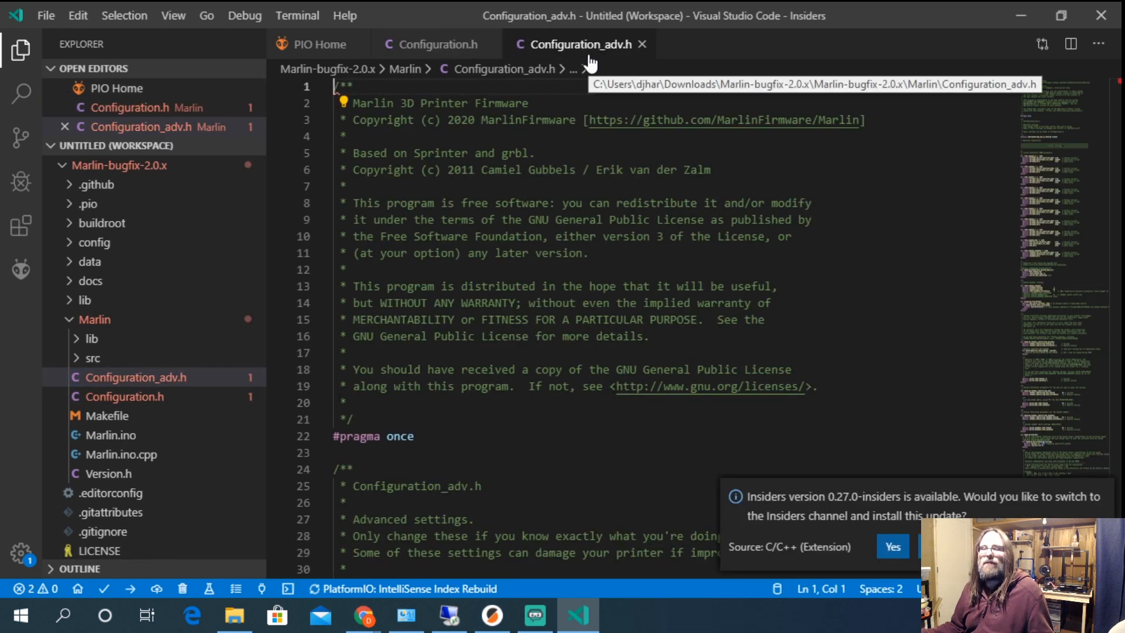
{"action": "type", "text": "m"}
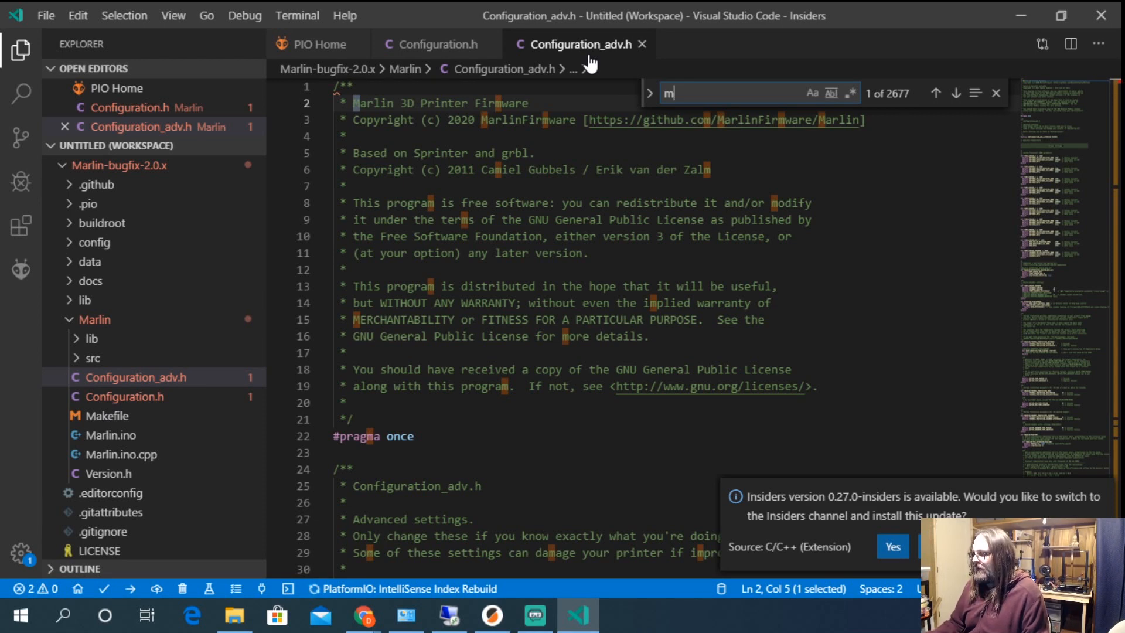
{"action": "type", "text": "600"}
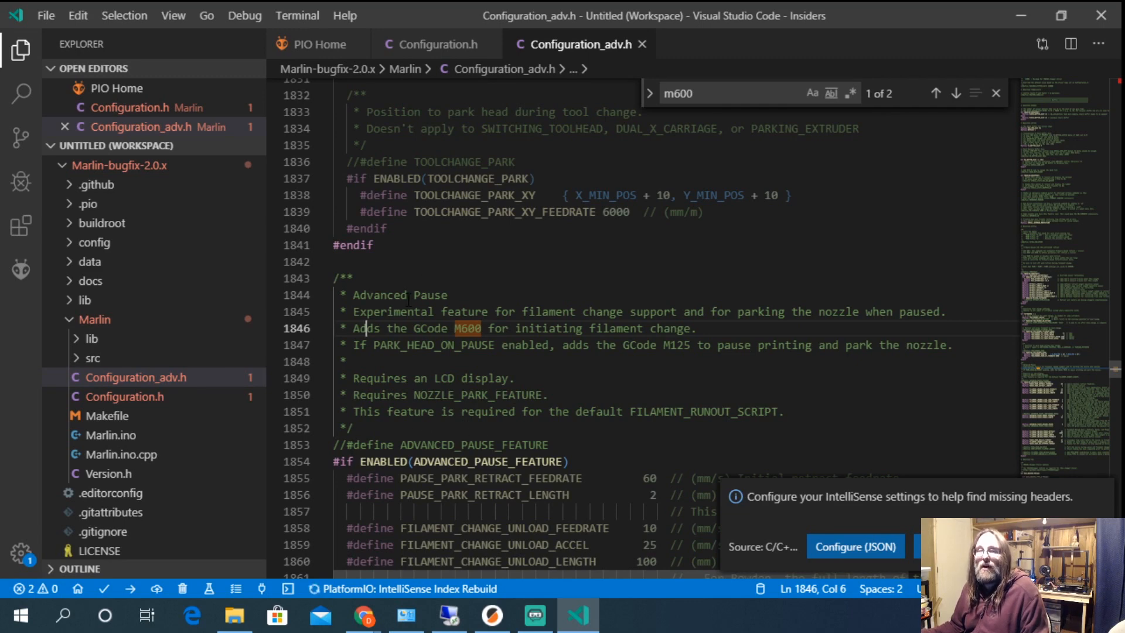
Step: Check ADVANCED_PAUSE_FEATURE on line 1853 against the M600 documentation requirement and return to the editor
{"action": "double_click", "coordinate": [425, 444]}
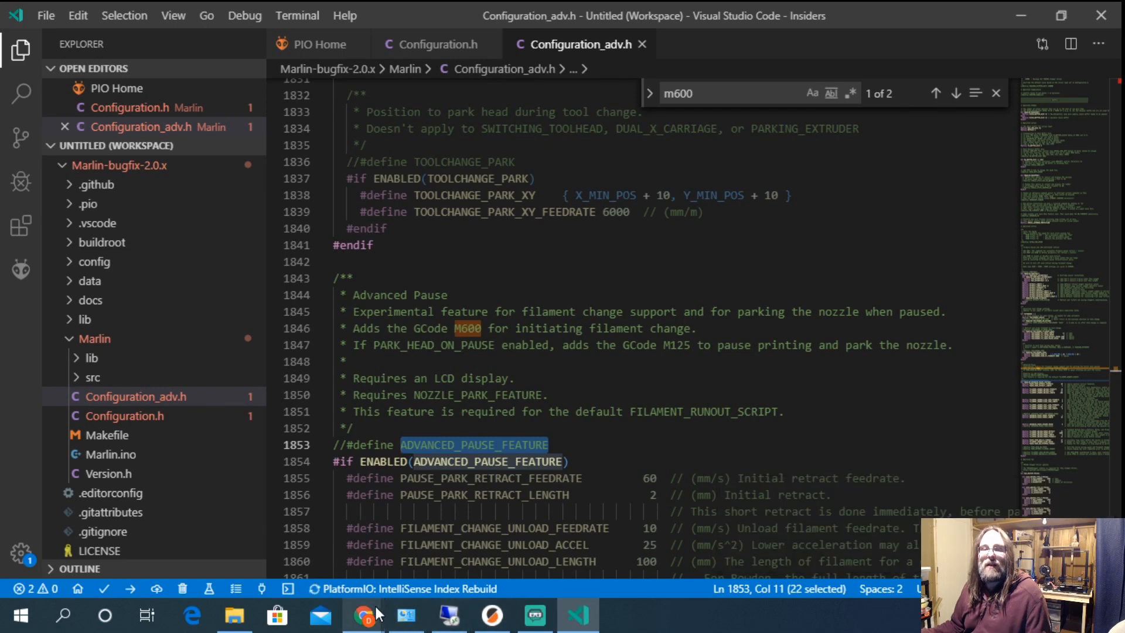
{"action": "left_click", "coordinate": [363, 615]}
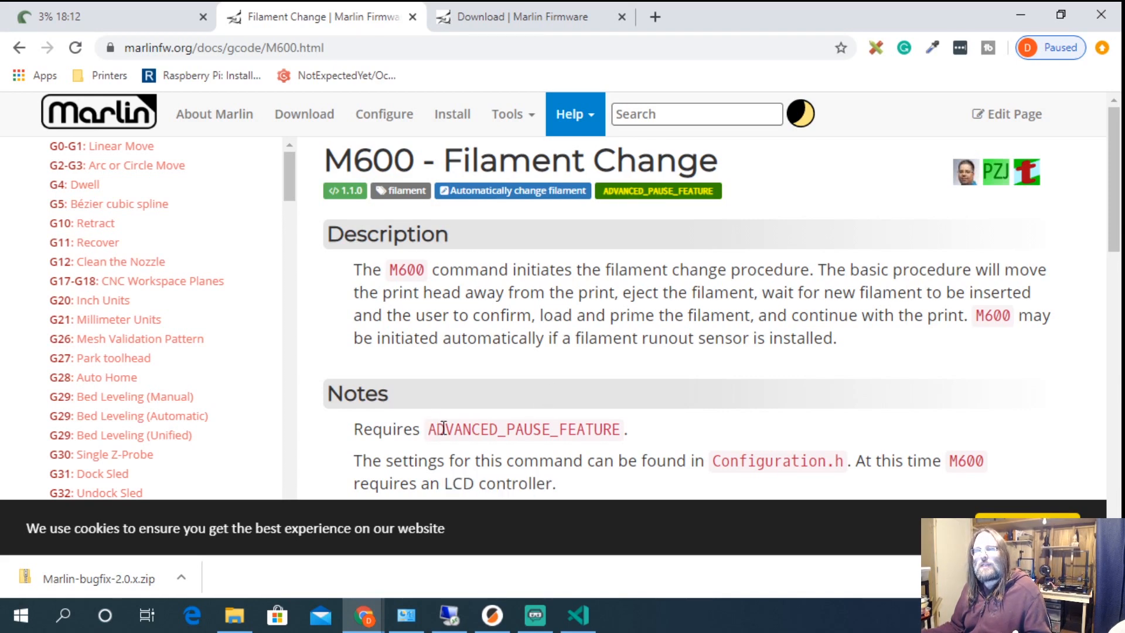
{"action": "left_click_drag", "start_coordinate": [436, 429], "coordinate": [630, 429]}
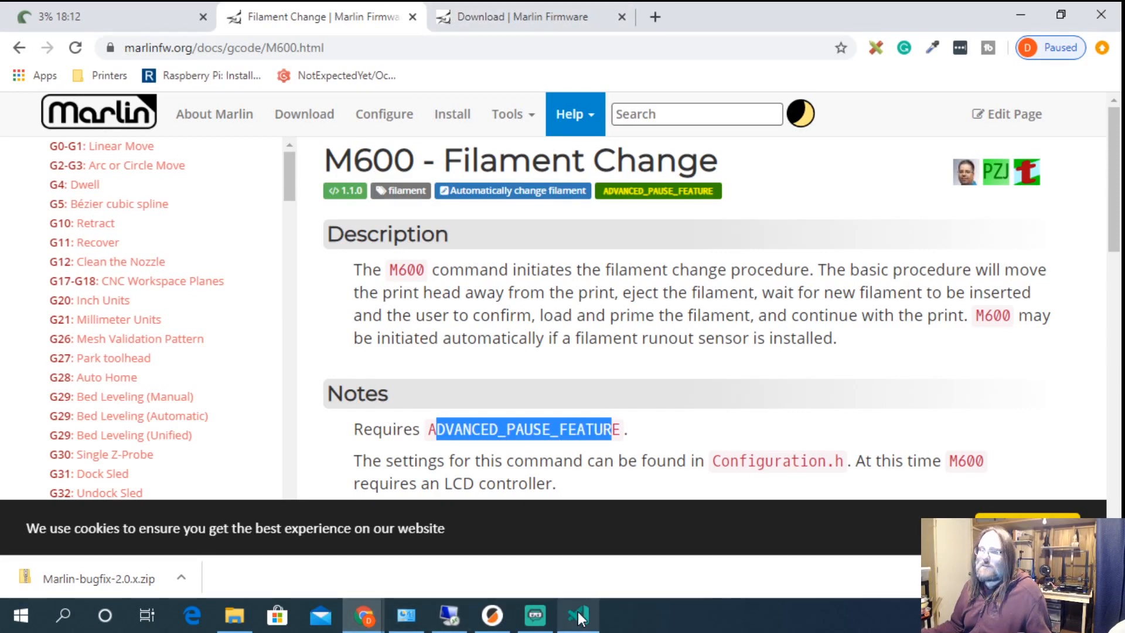
{"action": "left_click", "coordinate": [578, 615]}
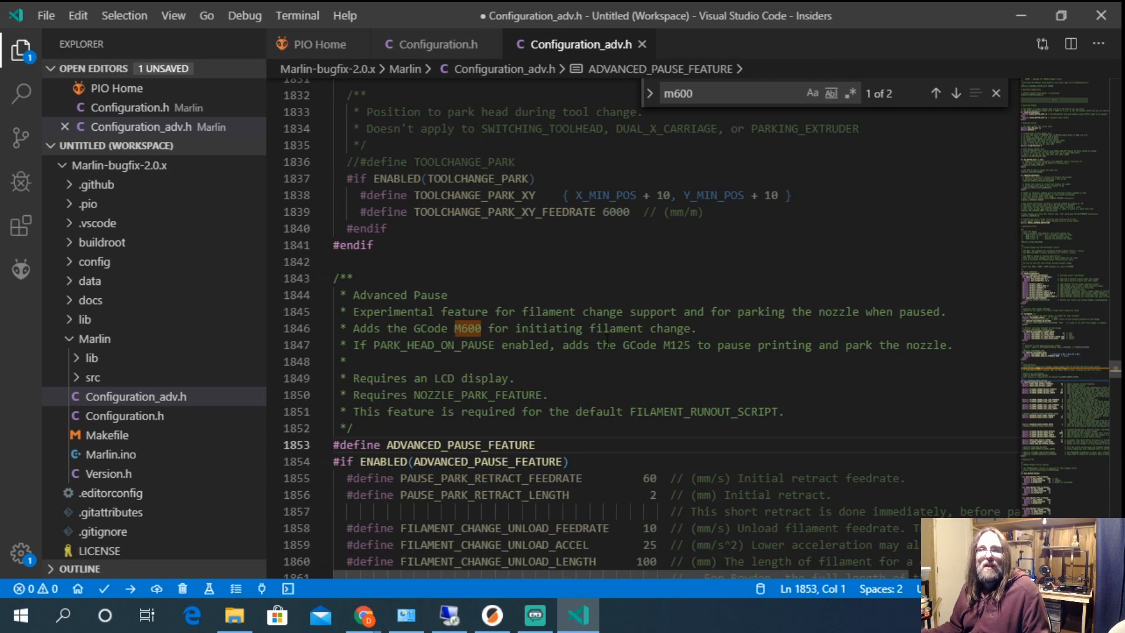
Step: Switch to Configuration.h and locate the Filament Runout Sensors section with FILAMENT_RUNOUT_SCRIPT "M600"
{"action": "left_click", "coordinate": [437, 44]}
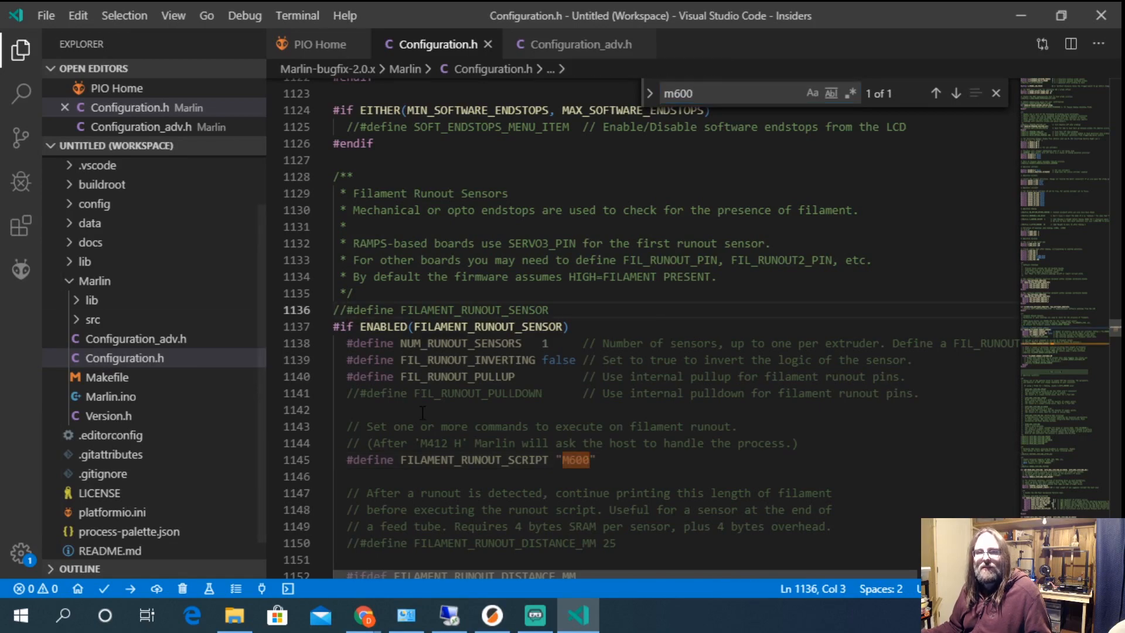
{"action": "scroll", "scroll_direction": "down", "scroll_amount": 3}
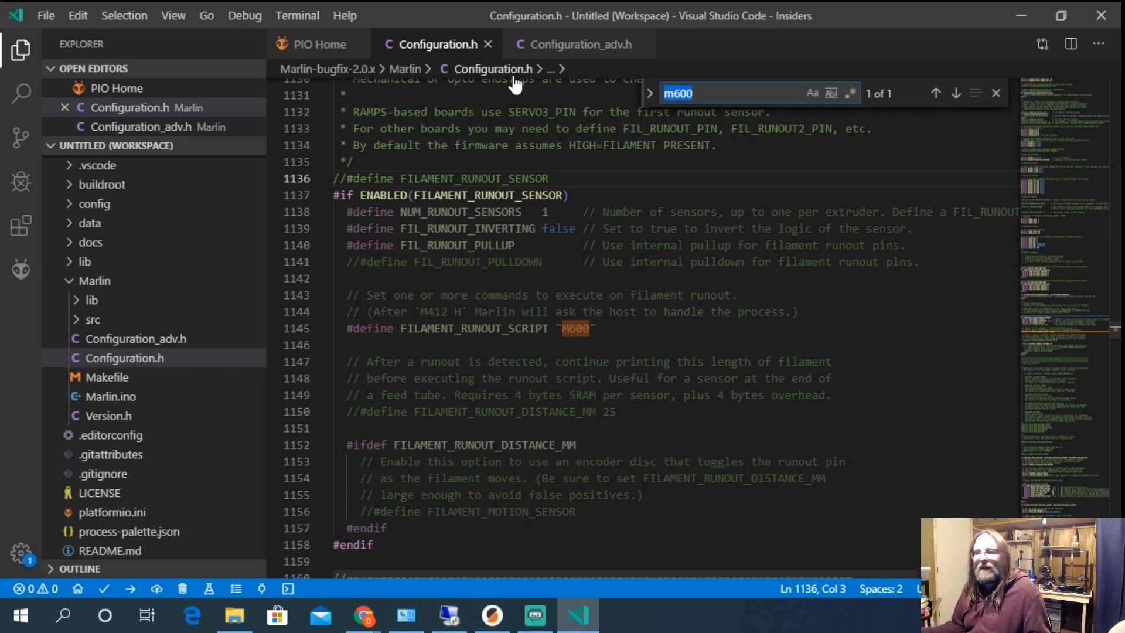
{"action": "mouse_move", "coordinate": [494, 68]}
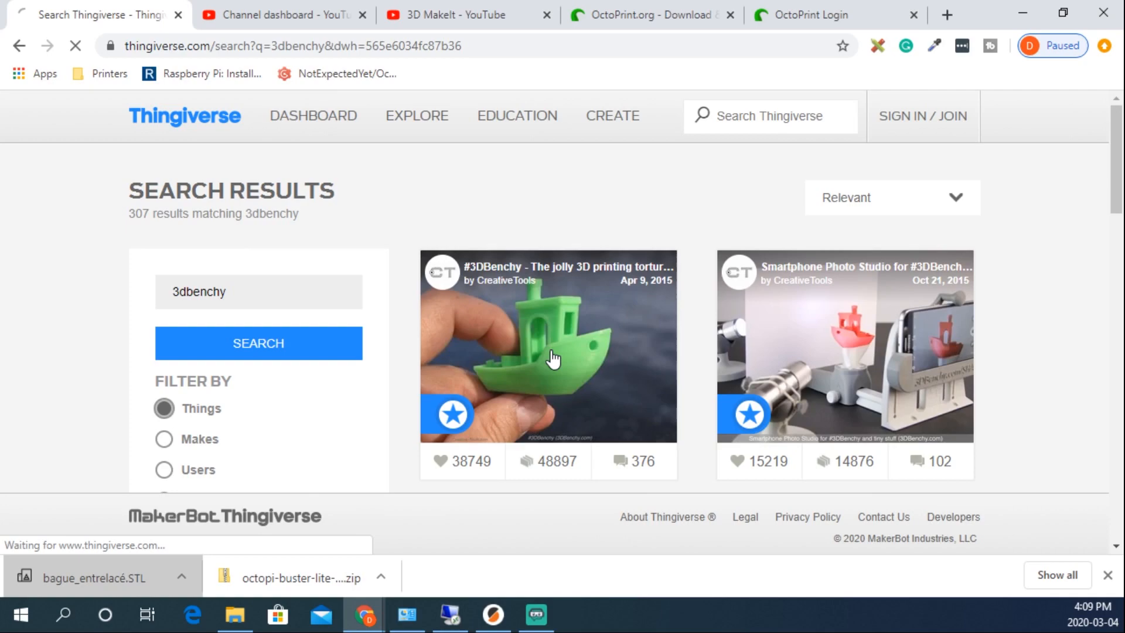
Step: Import 3DBenchy.stl from Downloads into PrusaSlicer and send the sliced G-code to the printer
{"action": "left_click", "coordinate": [547, 347]}
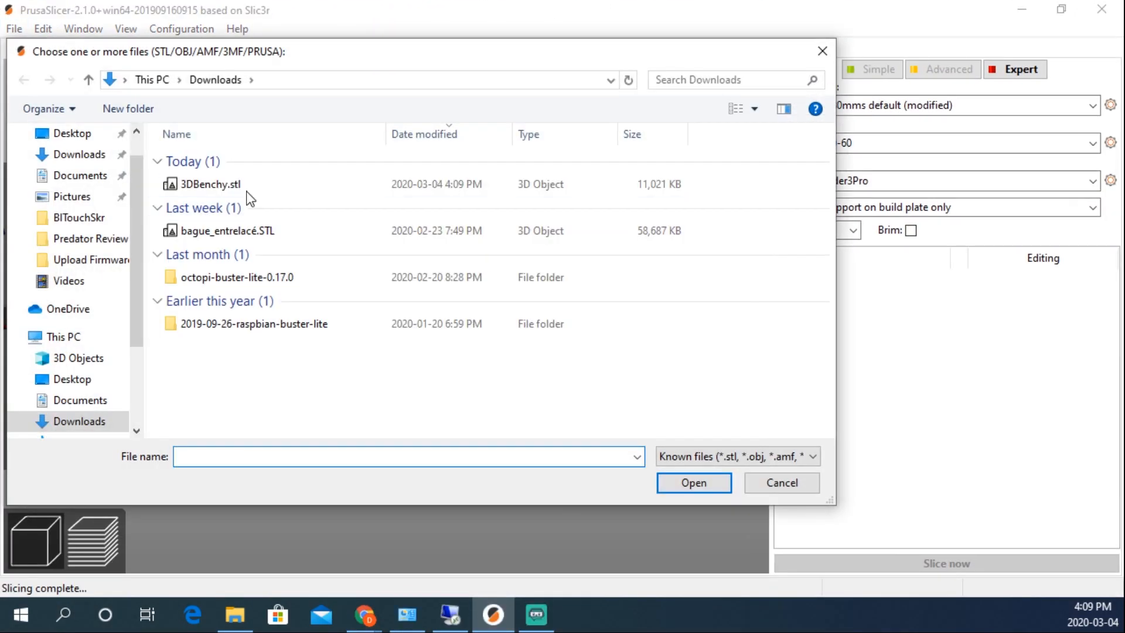
{"action": "double_click", "coordinate": [210, 184]}
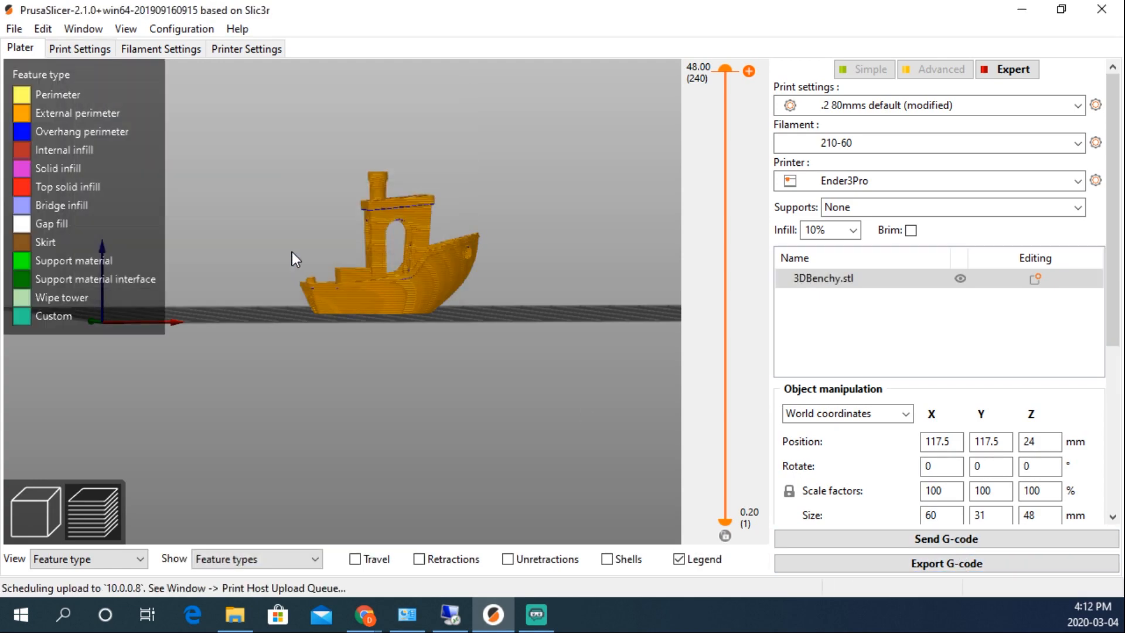
{"action": "left_click", "coordinate": [366, 615]}
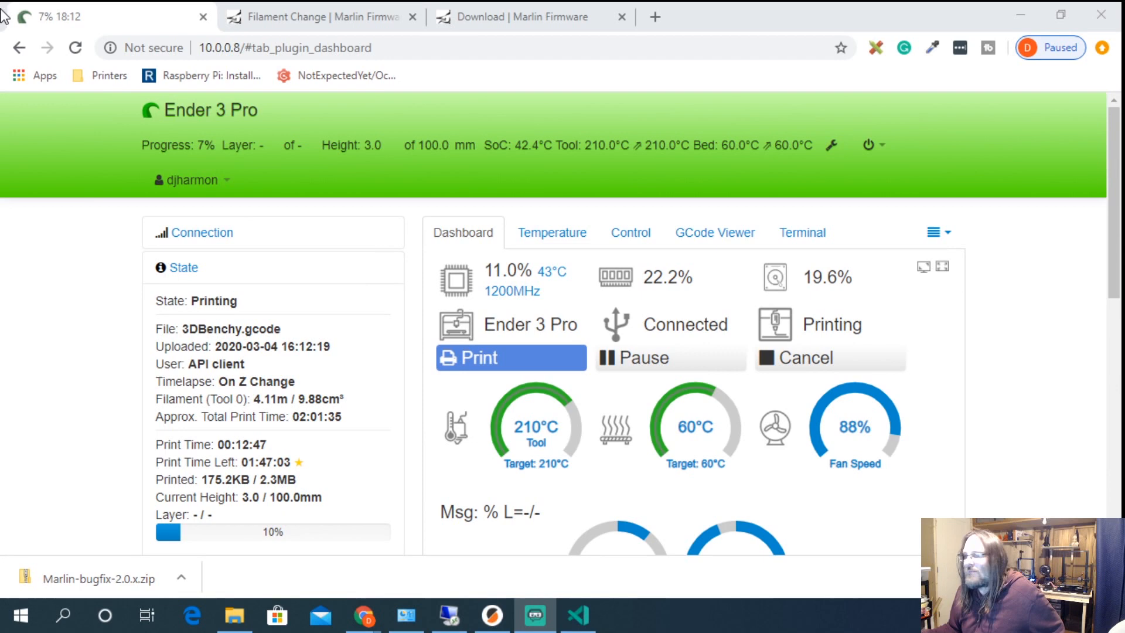
{"action": "mouse_move", "coordinate": [122, 185]}
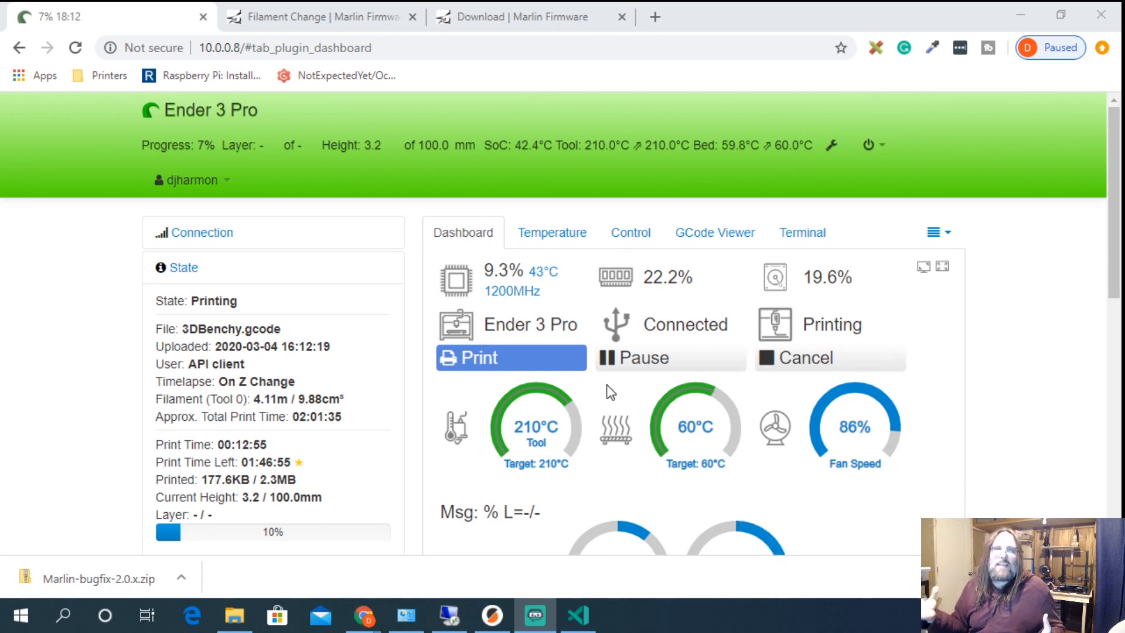
{"action": "mouse_move", "coordinate": [580, 287]}
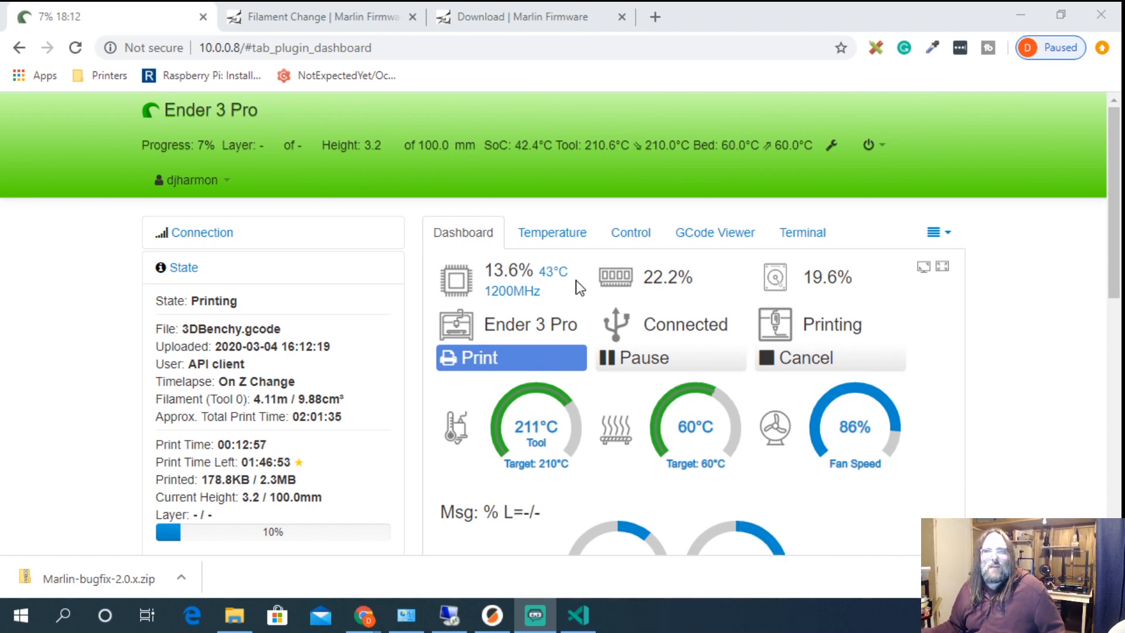
Step: Show the Control tab's Change Filament panel with Park, Unload, Load and M600
{"action": "left_click", "coordinate": [630, 232]}
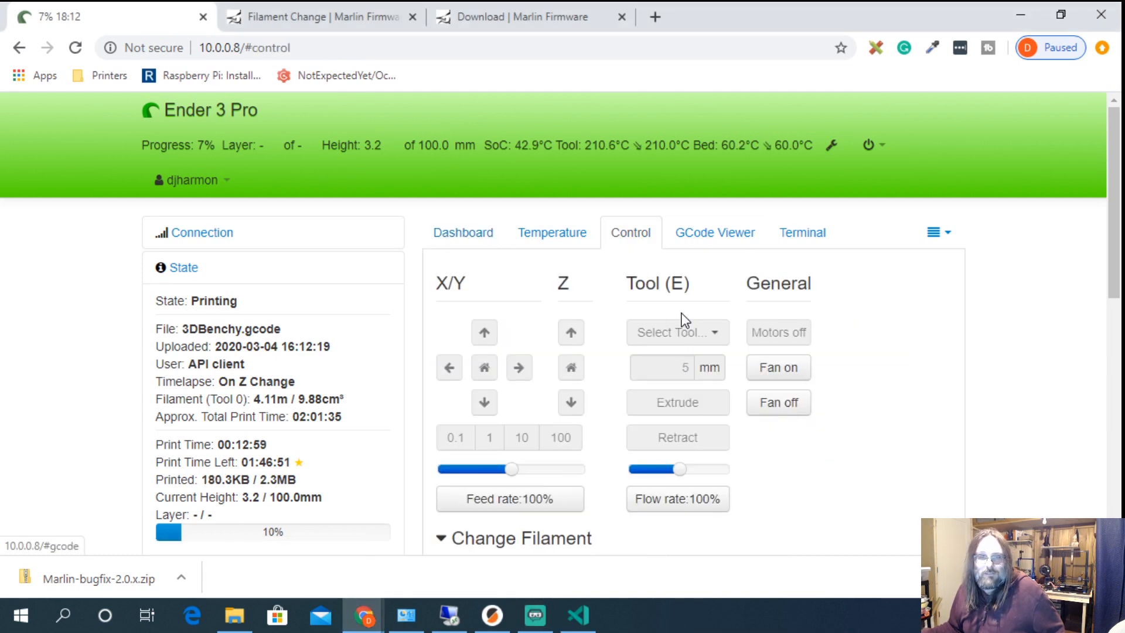
{"action": "scroll", "scroll_direction": "down", "scroll_amount": 3}
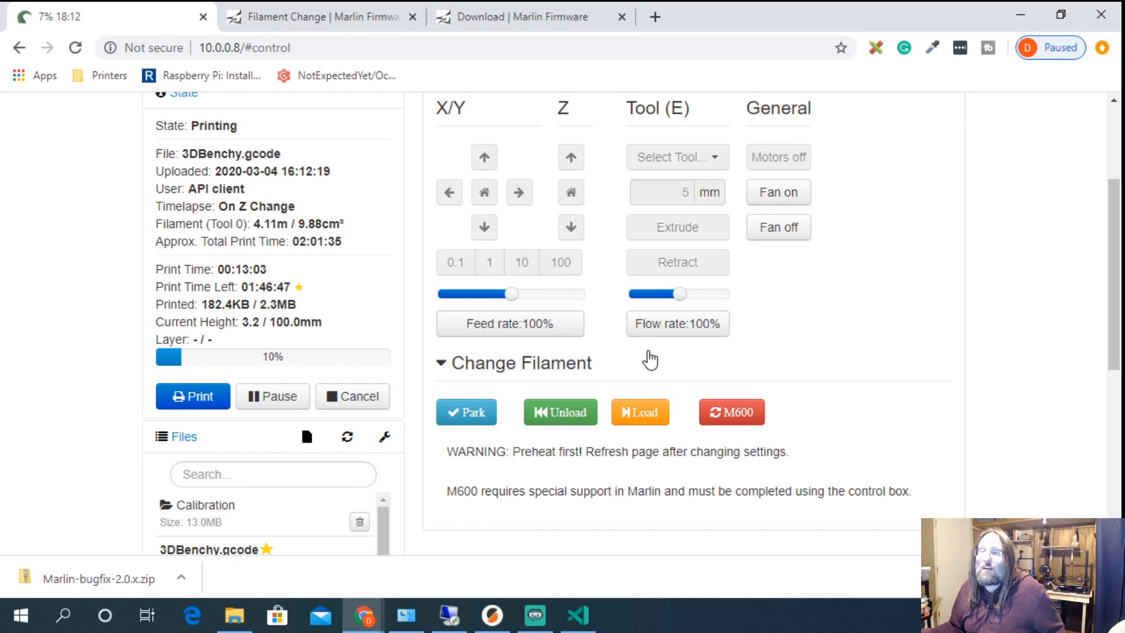
{"action": "mouse_move", "coordinate": [602, 440]}
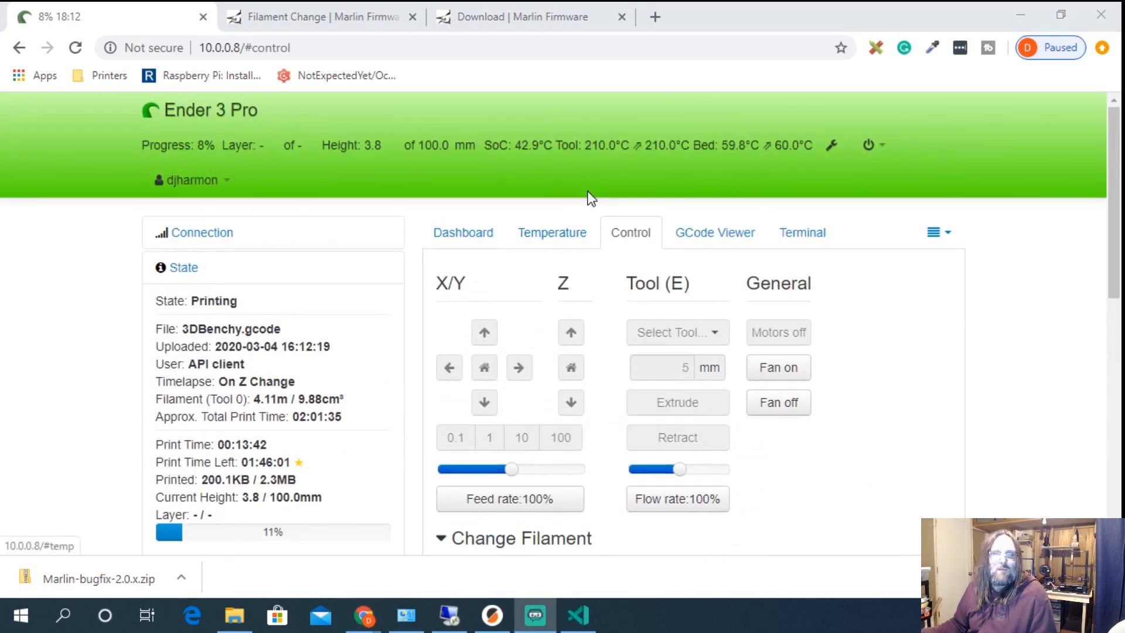
{"action": "left_click", "coordinate": [830, 145]}
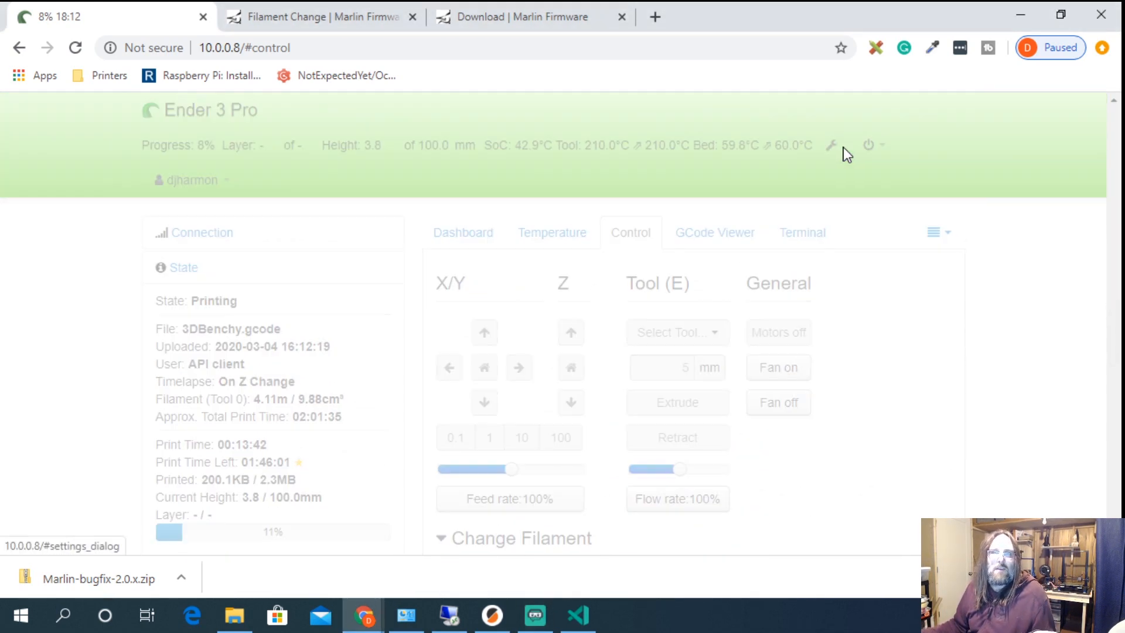
{"action": "left_click", "coordinate": [832, 145]}
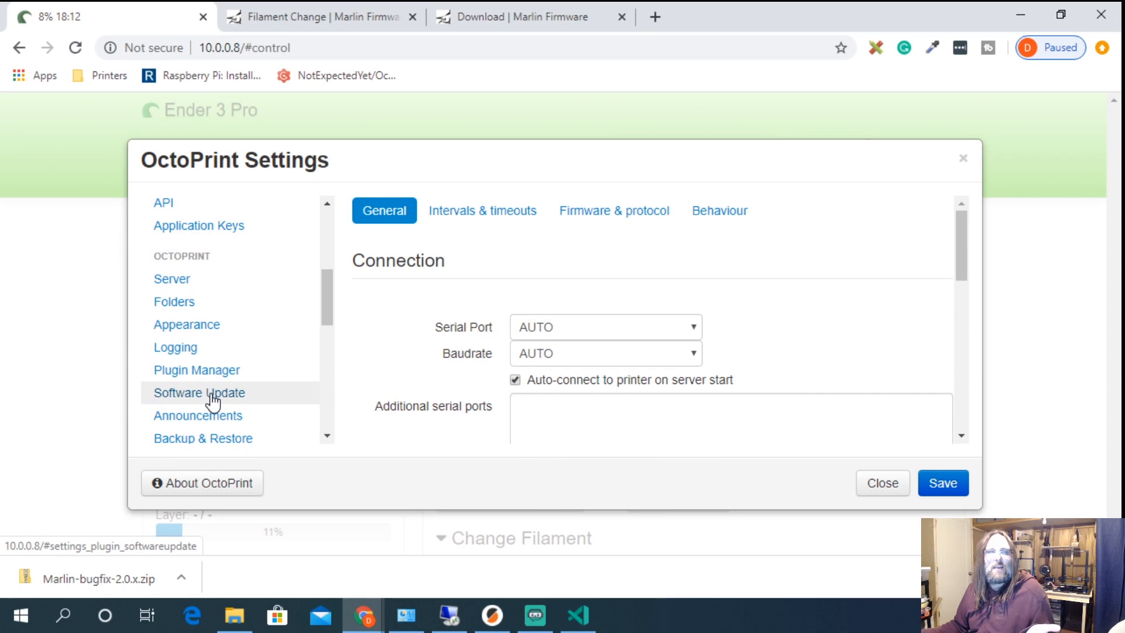
{"action": "left_click", "coordinate": [195, 369]}
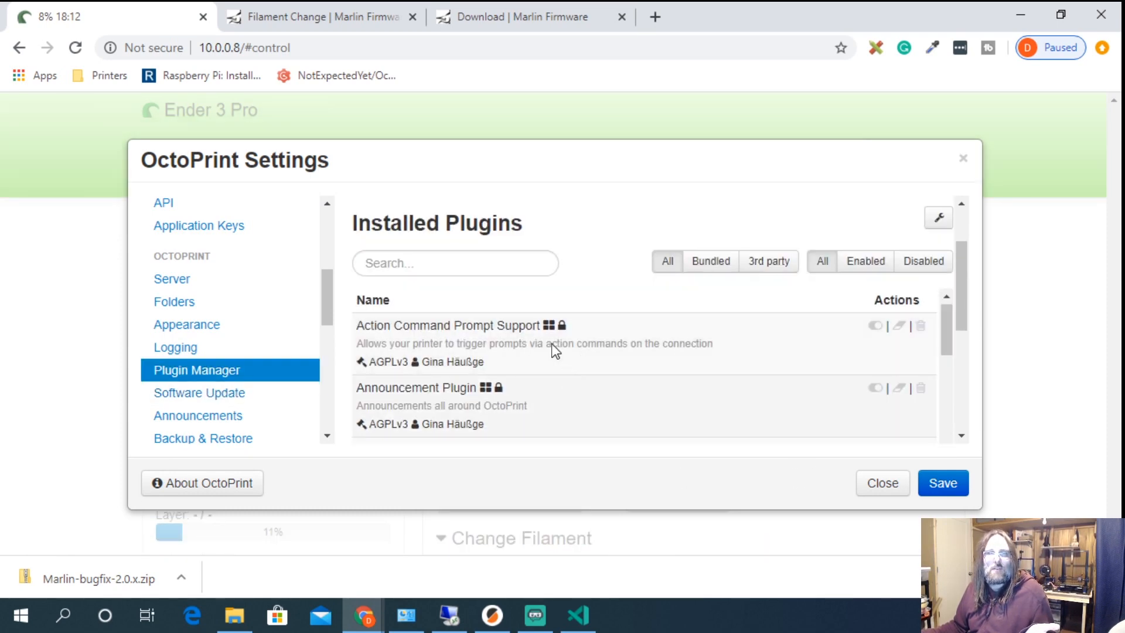
{"action": "left_click", "coordinate": [456, 262]}
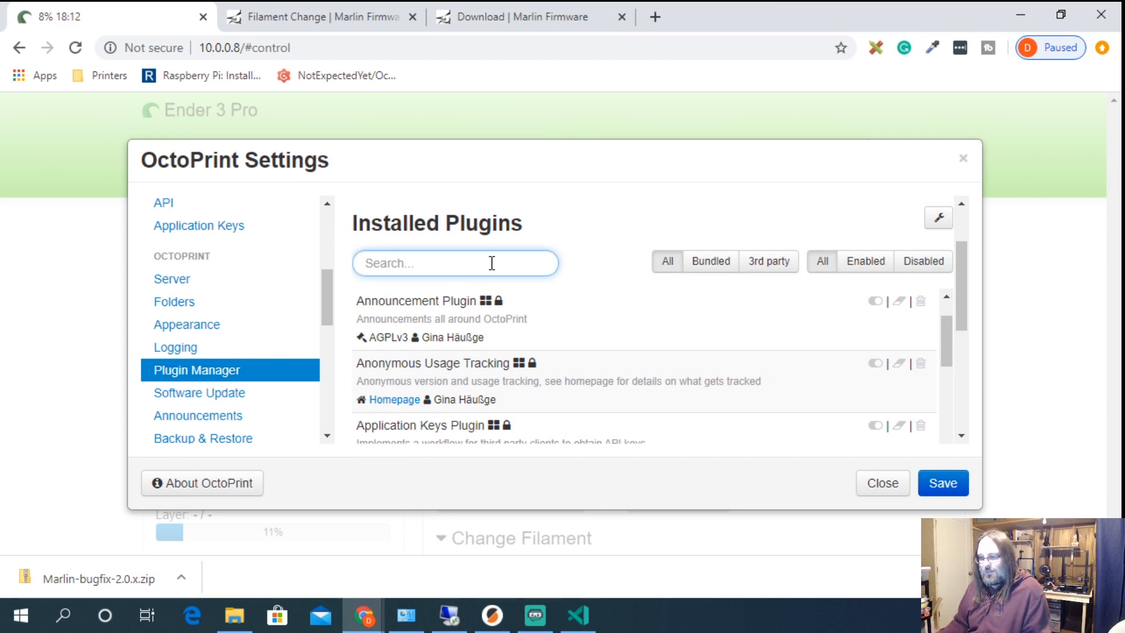
{"action": "type", "text": "filamen"}
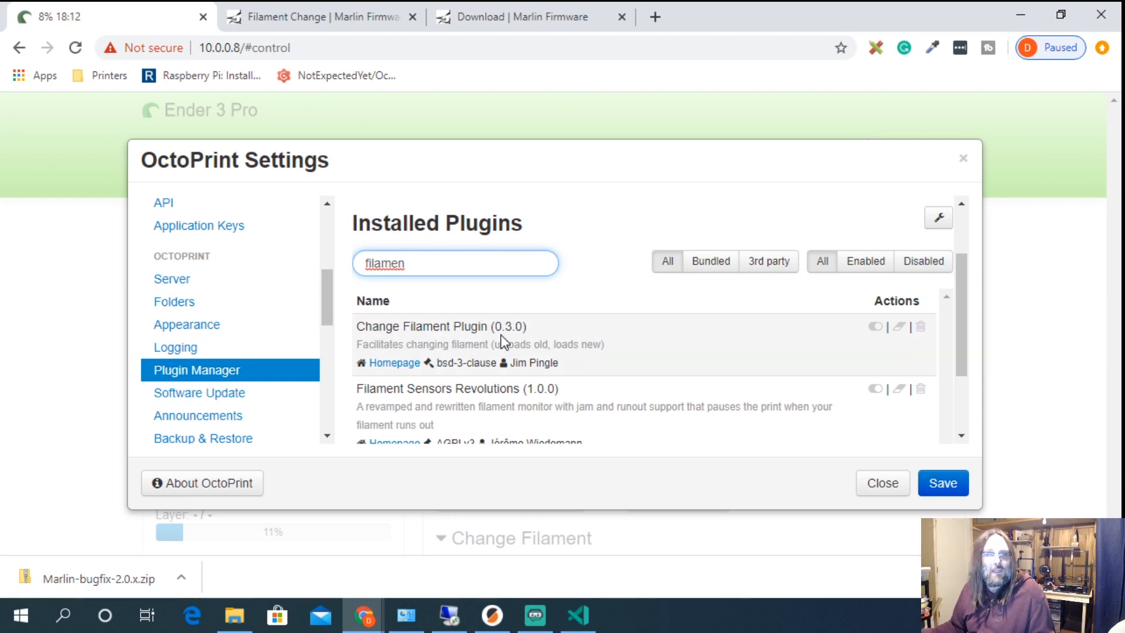
{"action": "mouse_move", "coordinate": [539, 362]}
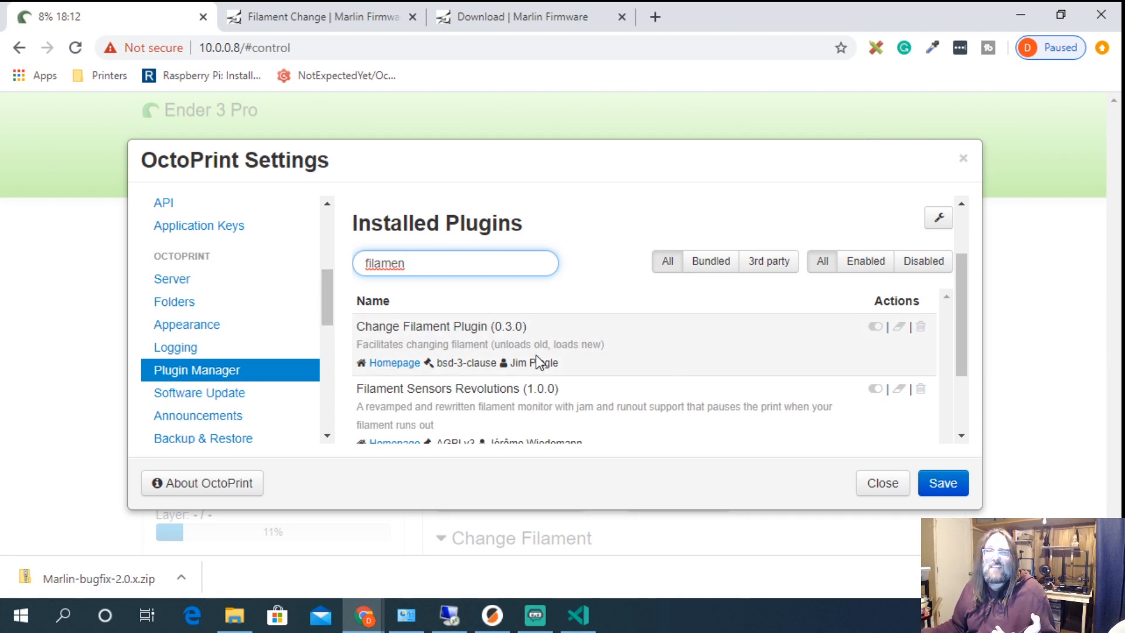
{"action": "mouse_move", "coordinate": [574, 331]}
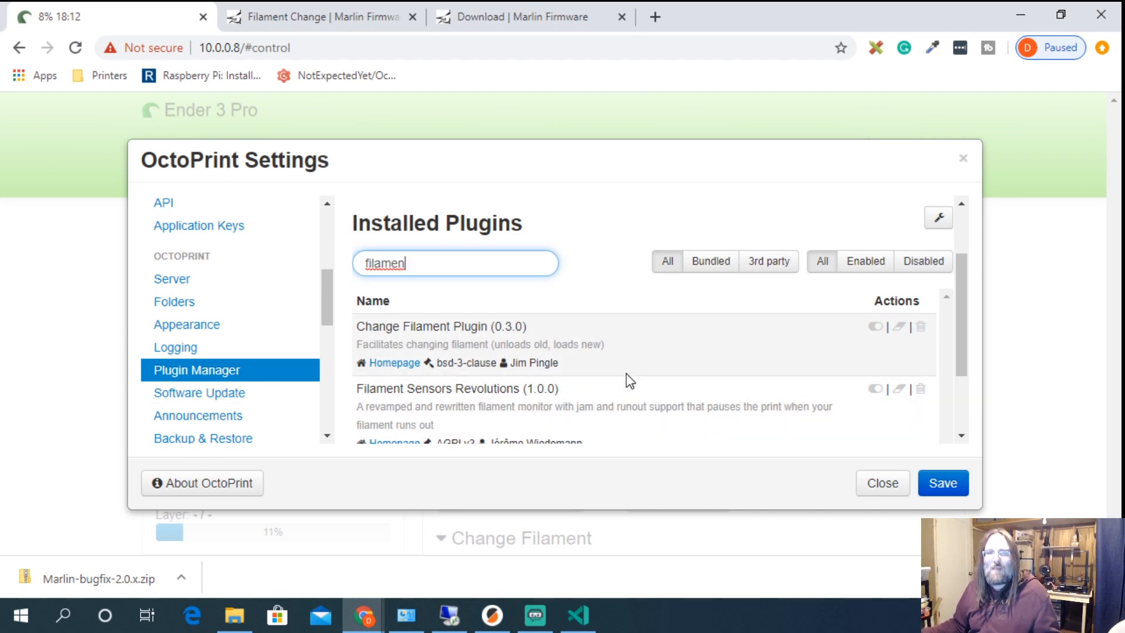
{"action": "mouse_move", "coordinate": [539, 365]}
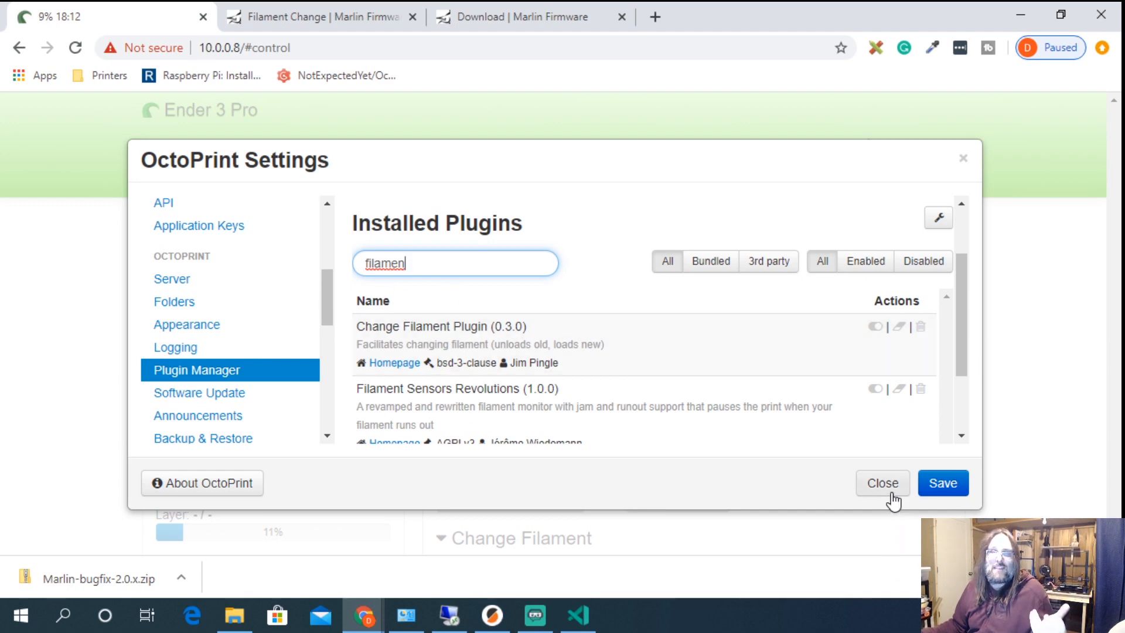
{"action": "left_click", "coordinate": [881, 483]}
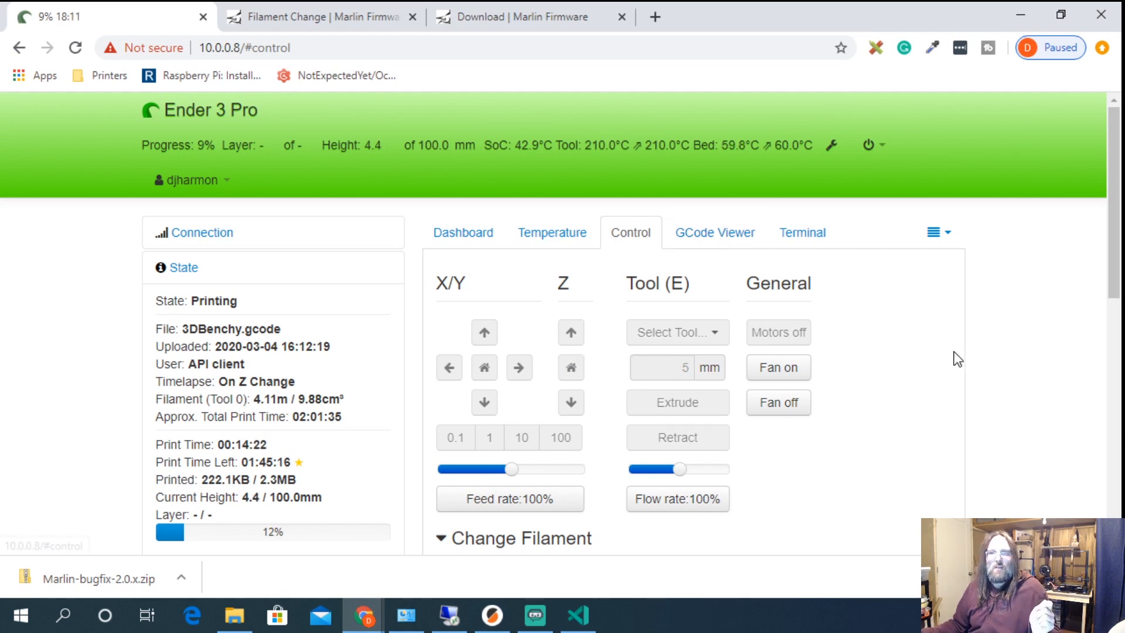
Step: Enter m600 in the Terminal command field, then return to the Control panel
{"action": "left_click", "coordinate": [802, 232]}
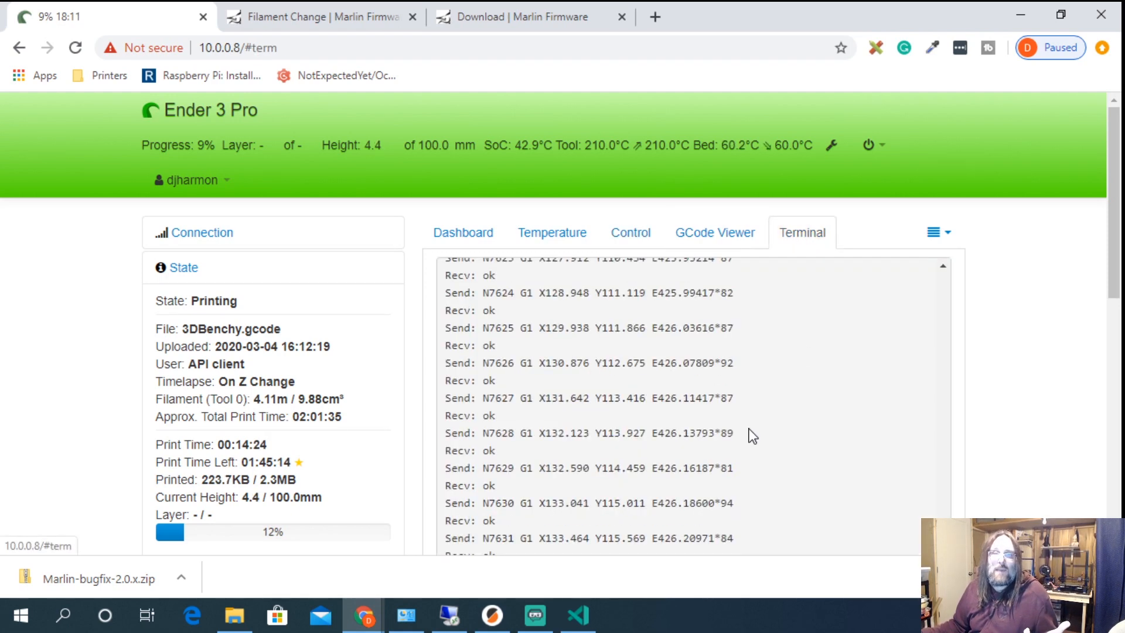
{"action": "scroll", "scroll_direction": "down", "scroll_amount": 3}
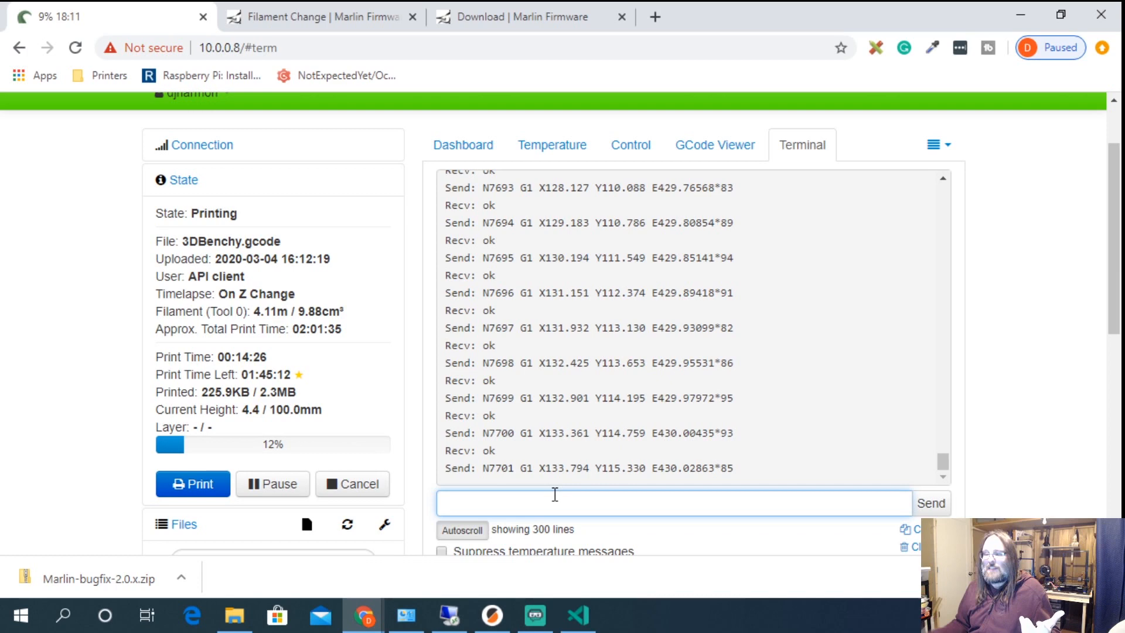
{"action": "type", "text": "m600"}
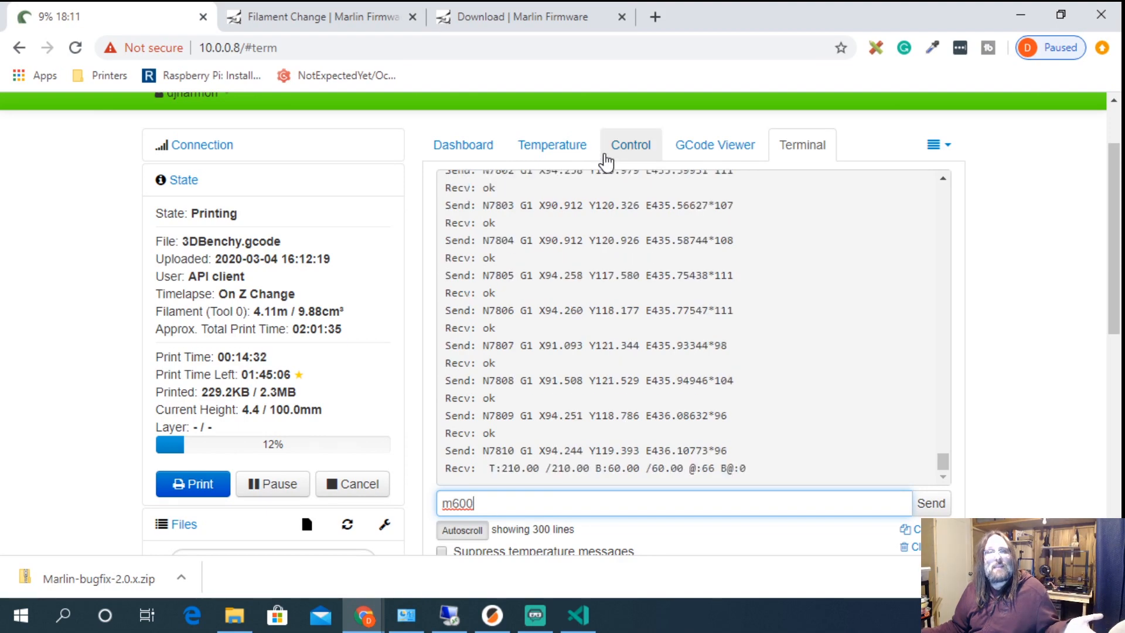
{"action": "left_click", "coordinate": [630, 144]}
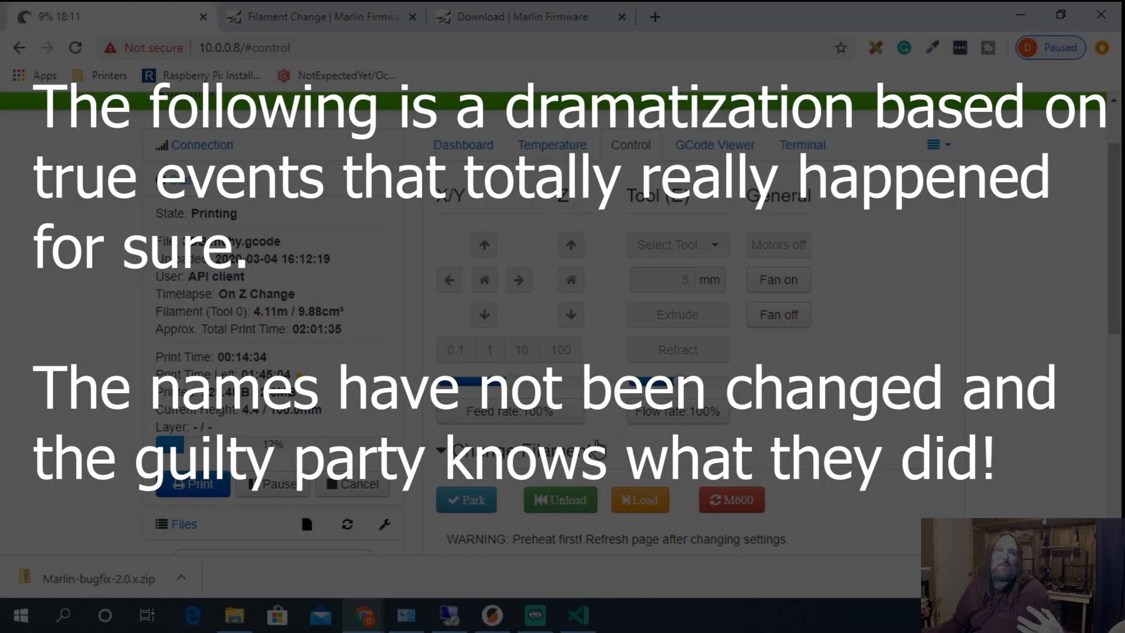
Step: Send M600 from the Change Filament panel so the printer pauses and prompts for filament
{"action": "left_click", "coordinate": [731, 412]}
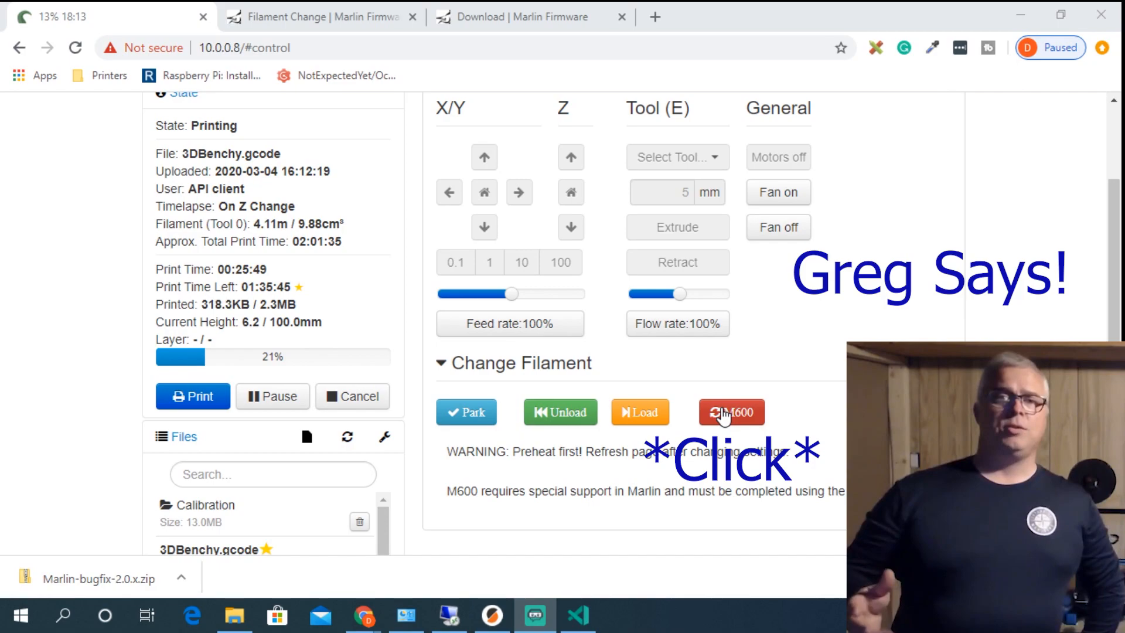
{"action": "left_click", "coordinate": [731, 411]}
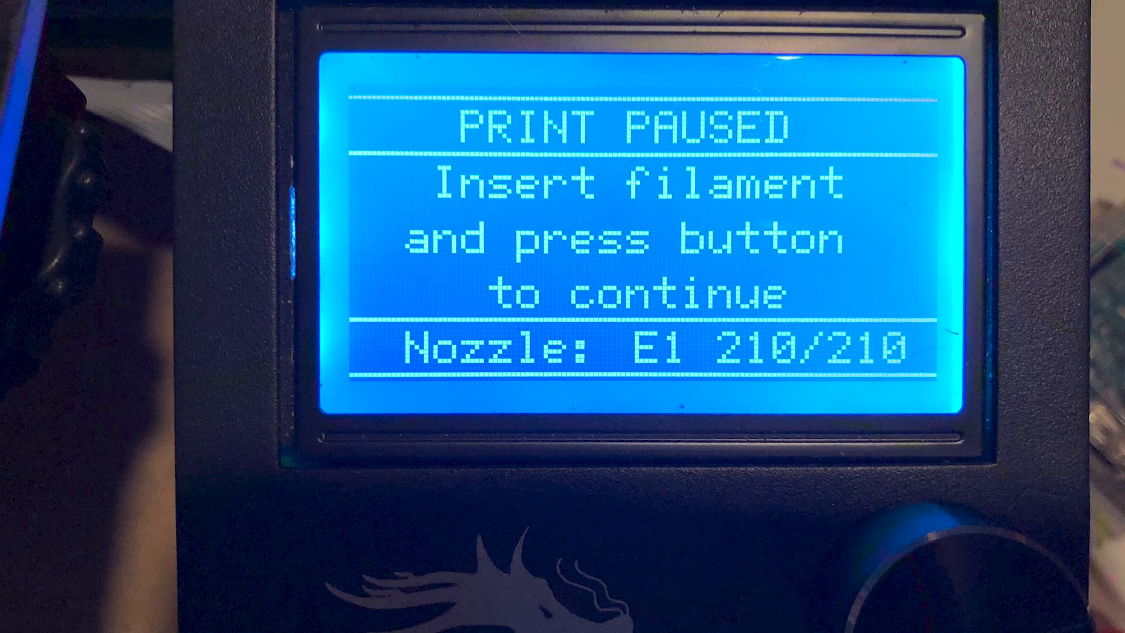
Step: Reheat the nozzle to 210°C and continue the print after inserting new filament
{"action": "left_click", "coordinate": [760, 487]}
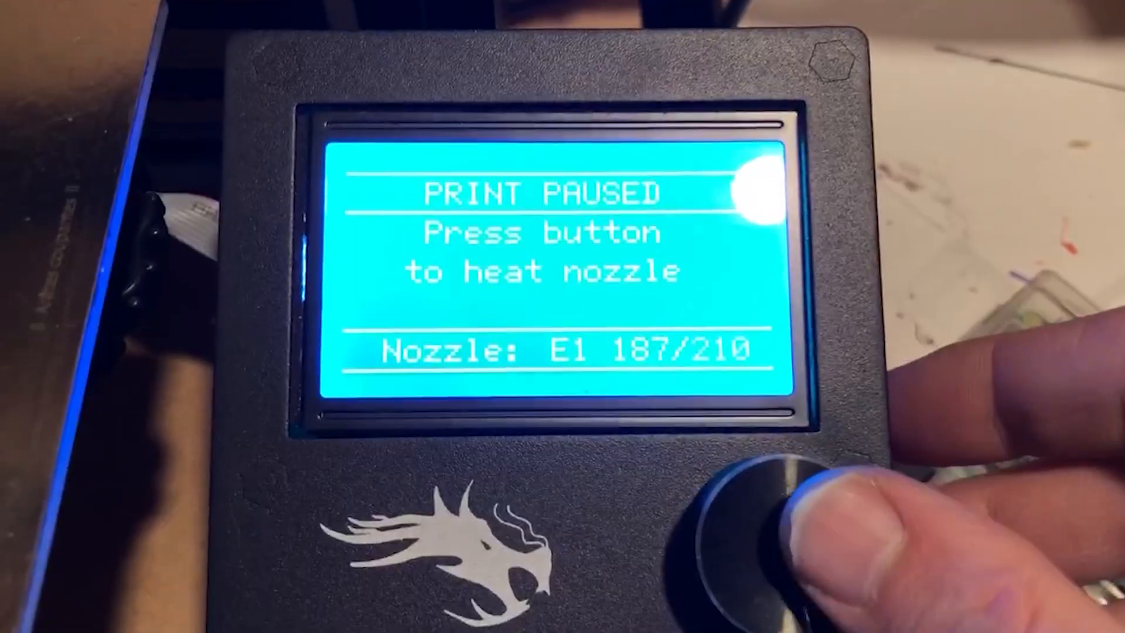
{"action": "left_click", "coordinate": [760, 516]}
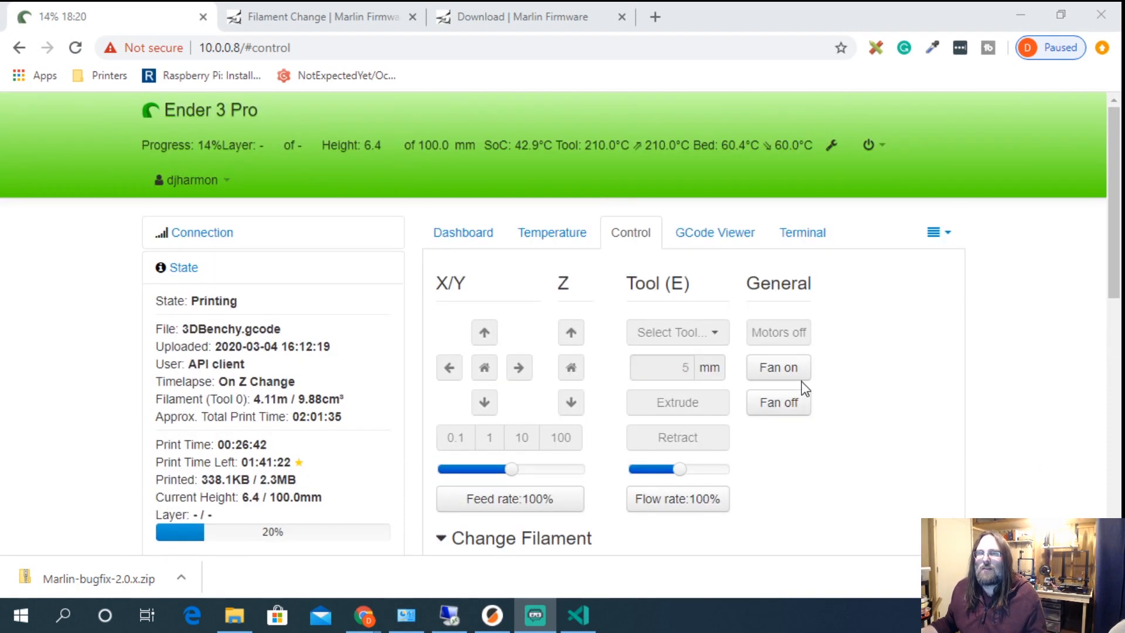
Step: View the Dashboard of the resumed Benchy print and close the live webcam view
{"action": "left_click", "coordinate": [462, 232]}
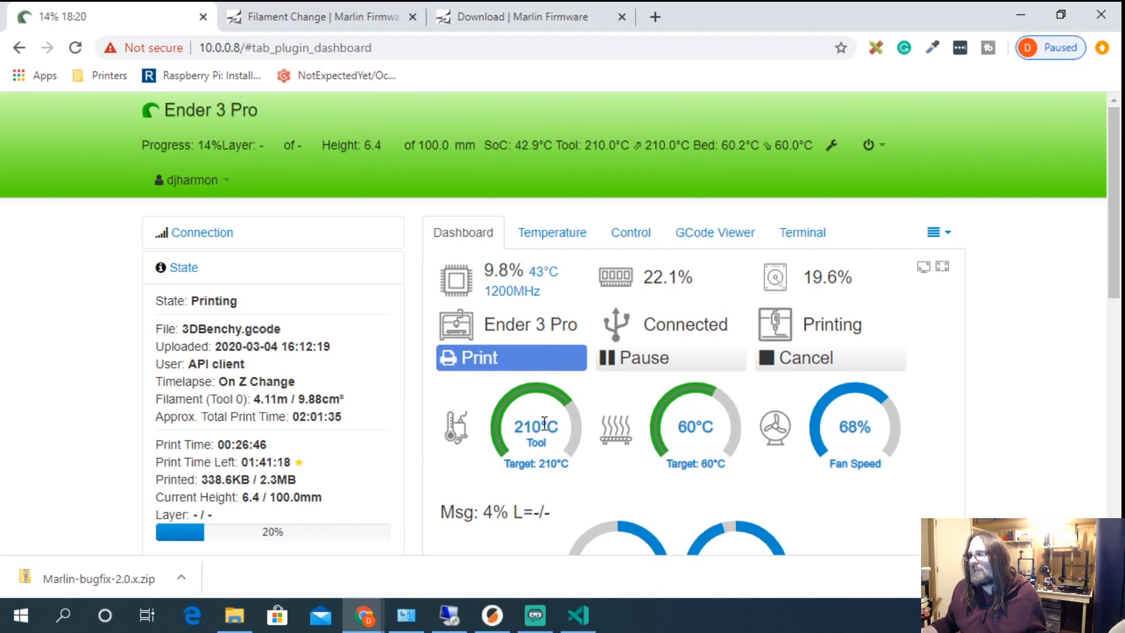
{"action": "mouse_move", "coordinate": [392, 488]}
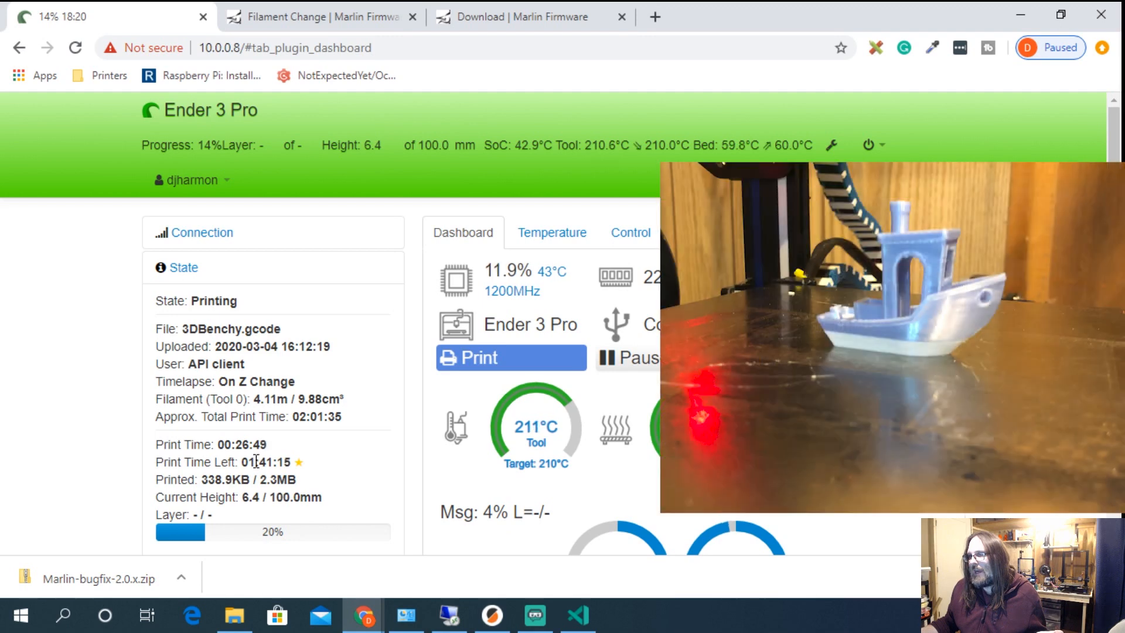
{"action": "double_click", "coordinate": [266, 462]}
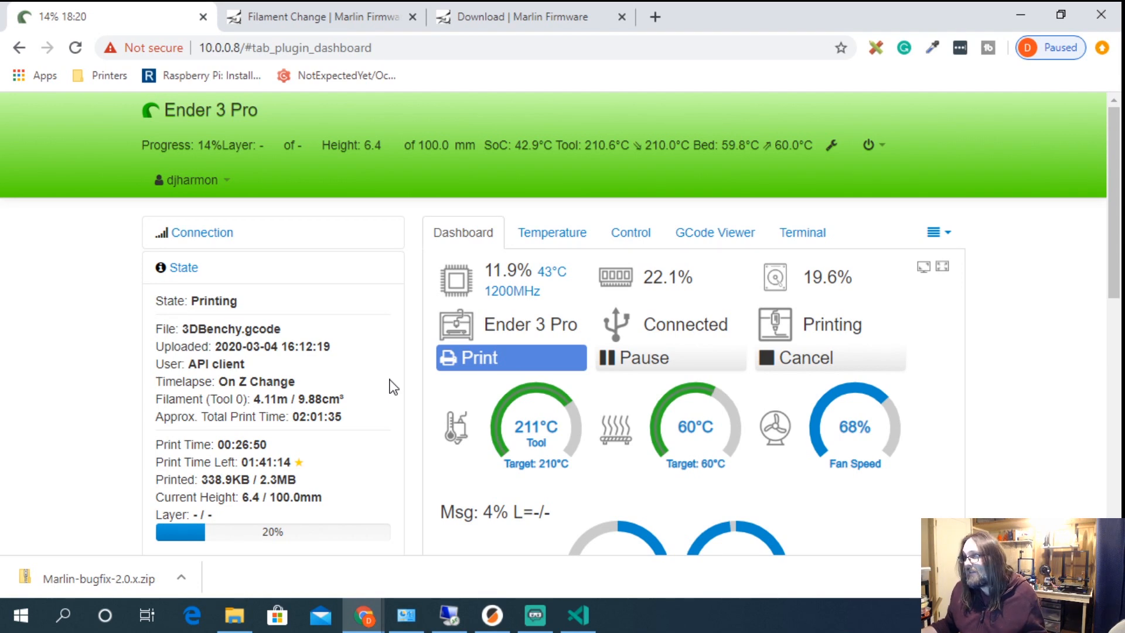
{"action": "mouse_move", "coordinate": [422, 373]}
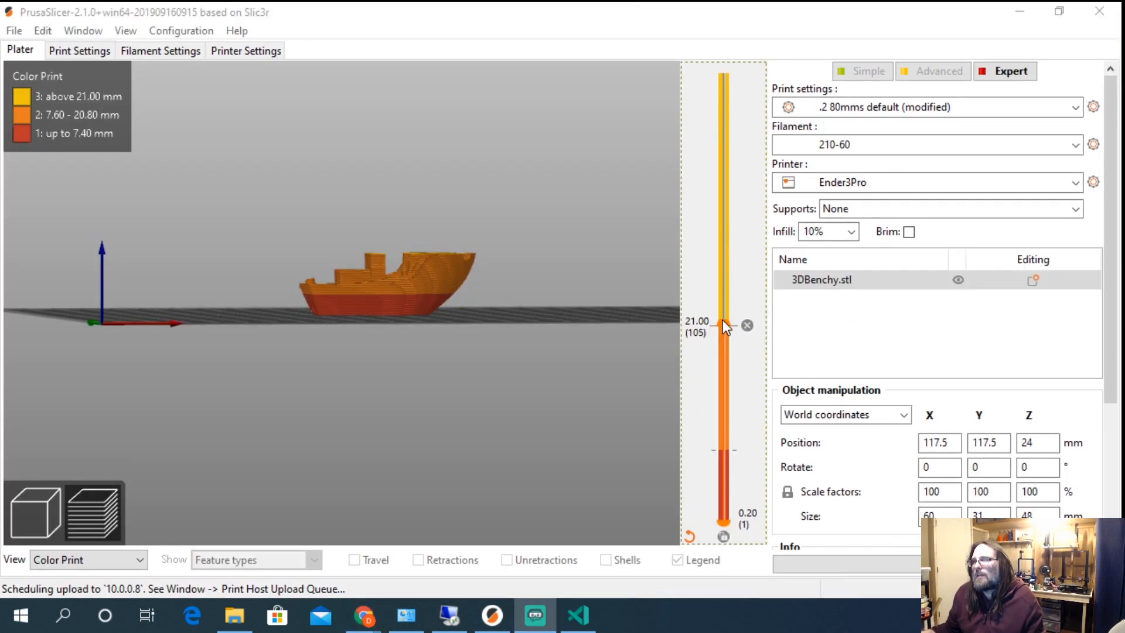
Step: Add a colour change at 34.8 mm via the layer slider and save 3DBenchy.gcode to Downloads
{"action": "left_click_drag", "start_coordinate": [724, 325], "coordinate": [724, 196]}
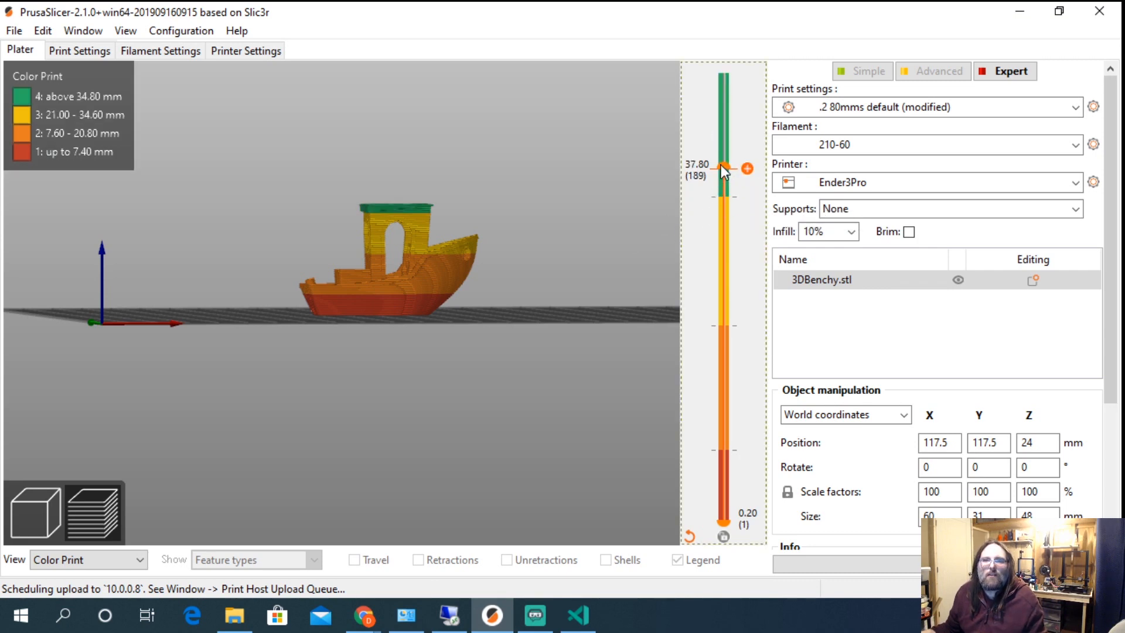
{"action": "left_click_drag", "start_coordinate": [724, 169], "coordinate": [724, 72]}
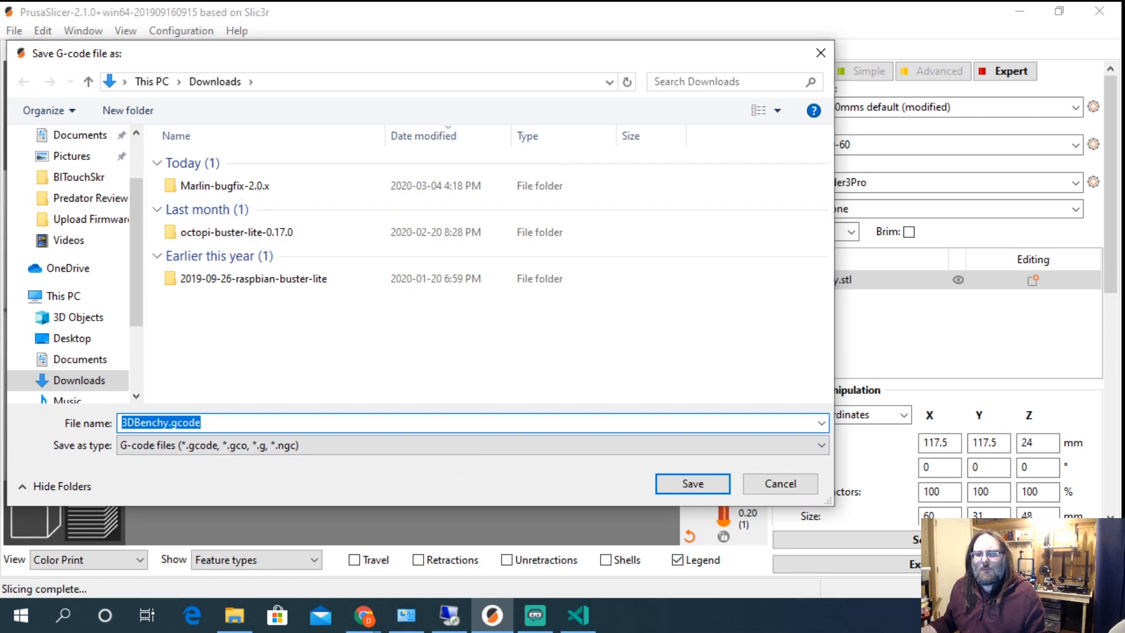
{"action": "left_click", "coordinate": [692, 483]}
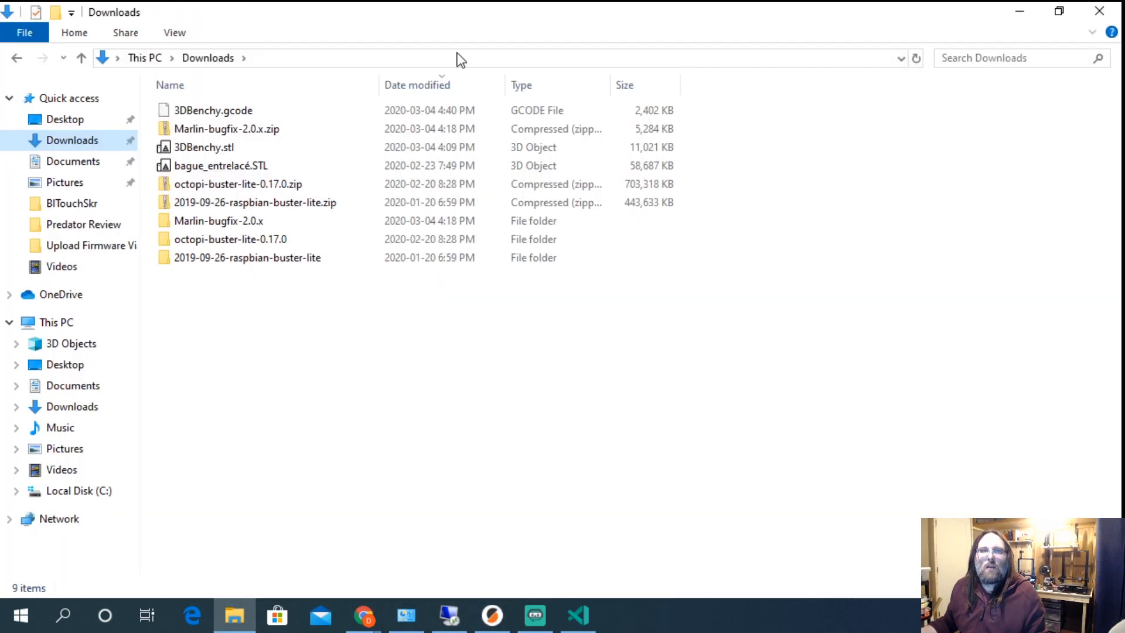
Step: Open 3DBenchy.gcode from Downloads in Notepad++
{"action": "right_click", "coordinate": [212, 110]}
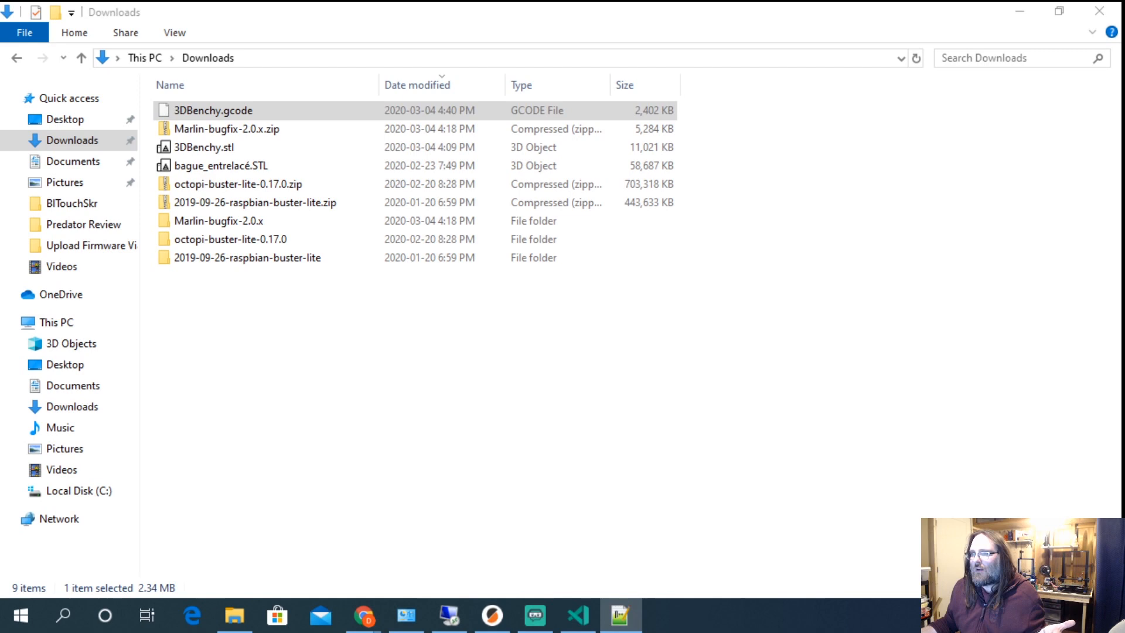
{"action": "double_click", "coordinate": [213, 110]}
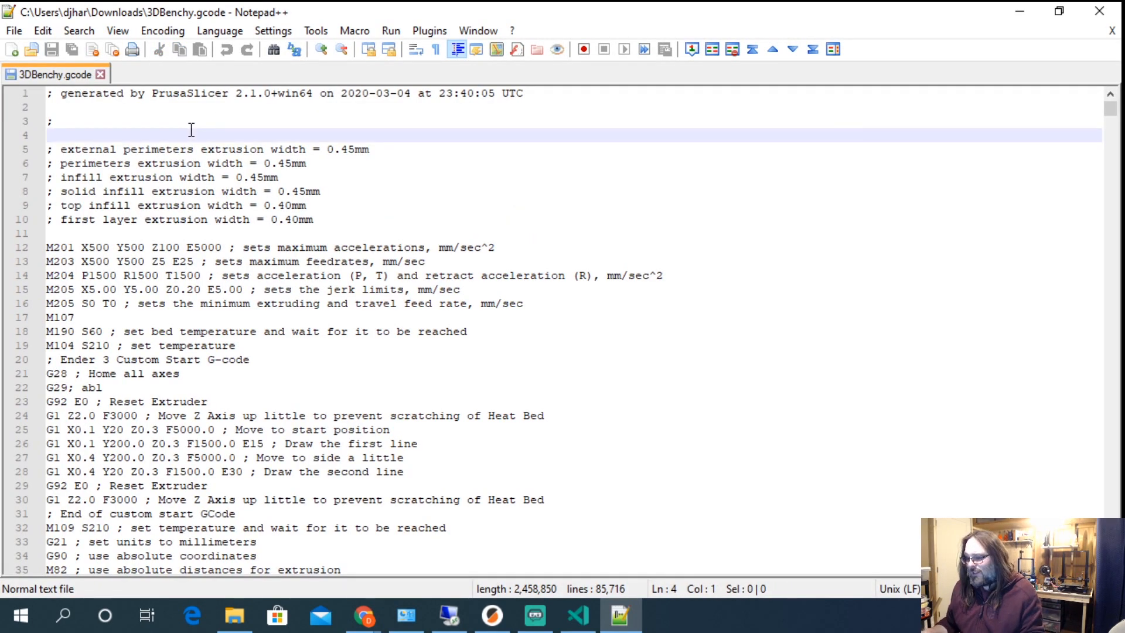
Step: Find the first M600 after a PRINT_COLOR_CHANGE comment (line 13874), then return to PrusaSlicer
{"action": "left_click", "coordinate": [721, 225]}
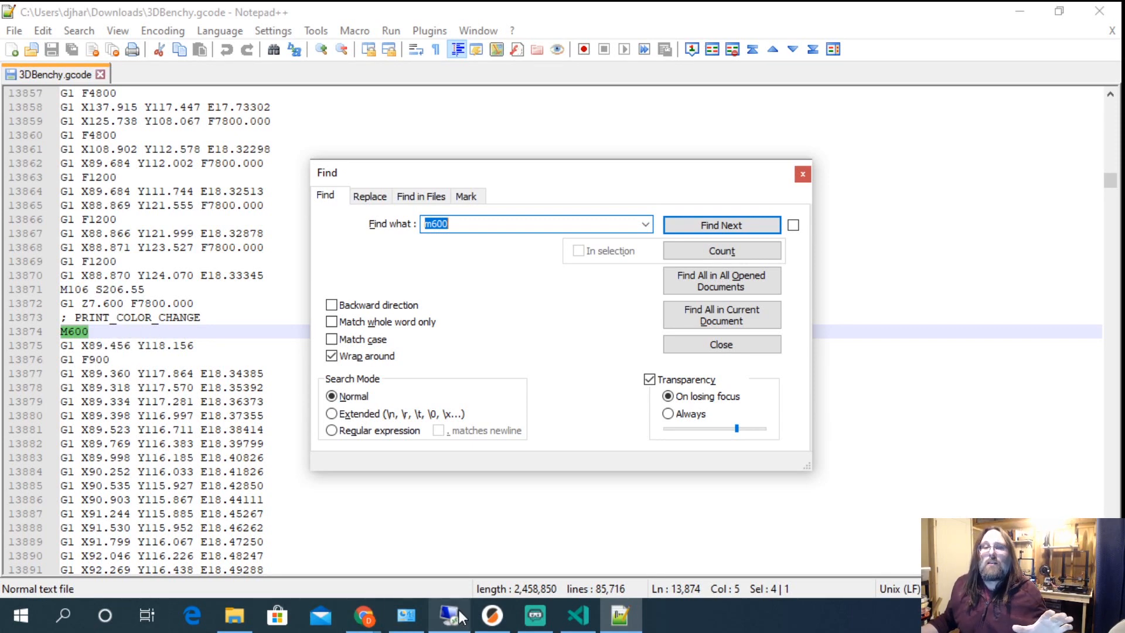
{"action": "left_click", "coordinate": [448, 616]}
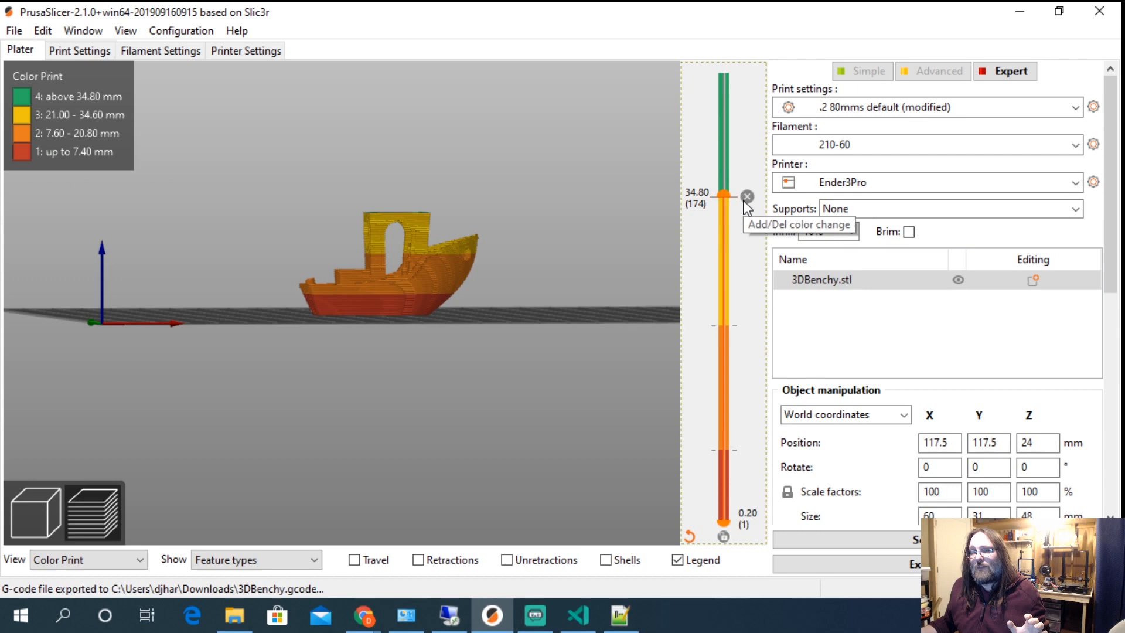
Step: Add a colour change at 39.00 mm, lower the slider to 27.60 mm, and return to Notepad++
{"action": "left_click", "coordinate": [747, 156]}
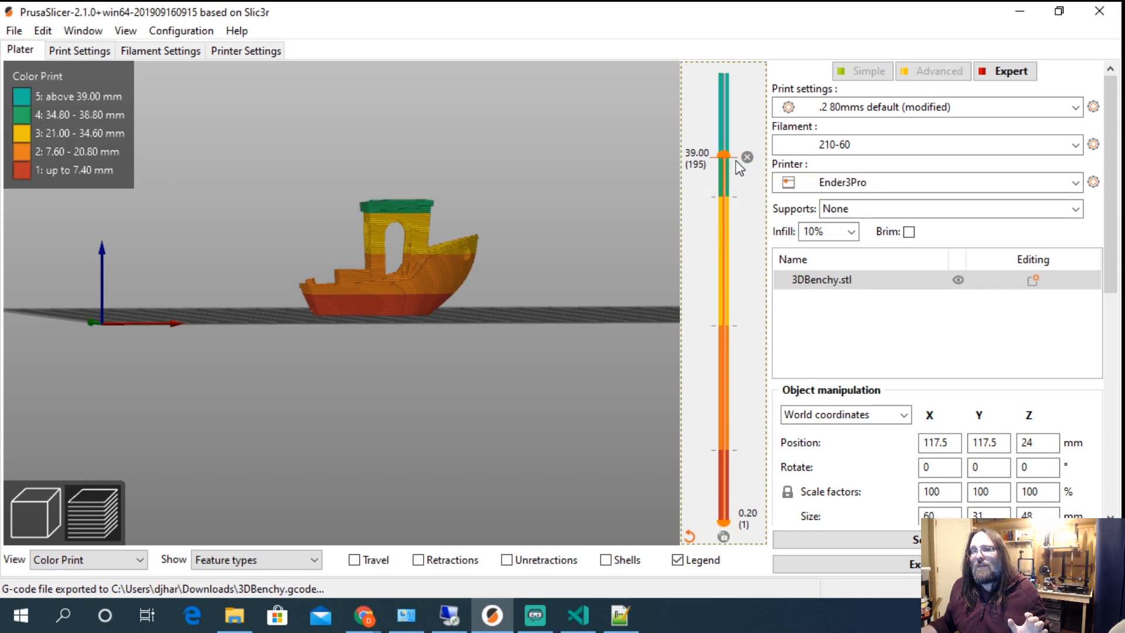
{"action": "left_click_drag", "start_coordinate": [723, 156], "coordinate": [722, 262]}
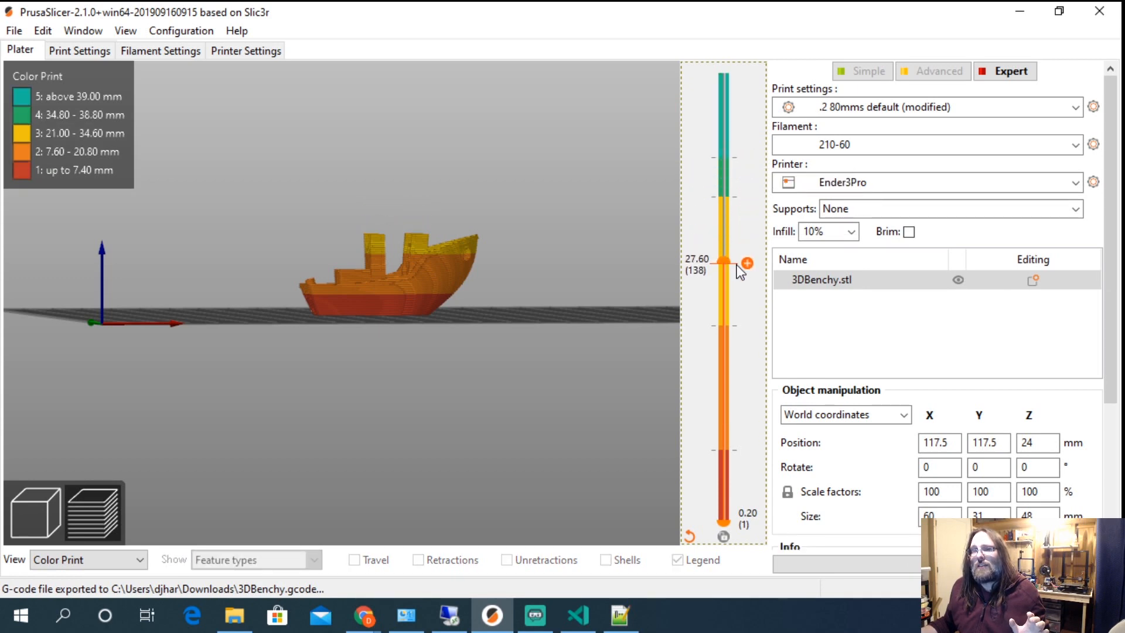
{"action": "left_click", "coordinate": [747, 264]}
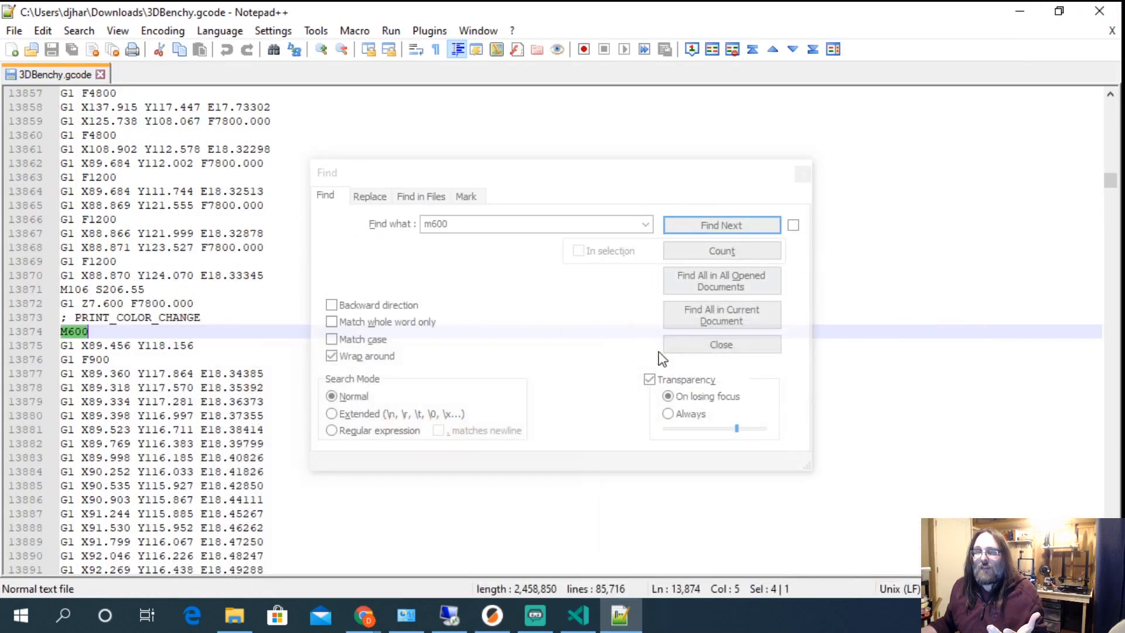
Step: Find the next M600 commands at lines 53997 and 70935 after PRINT_COLOR_CHANGE comments
{"action": "left_click", "coordinate": [720, 225]}
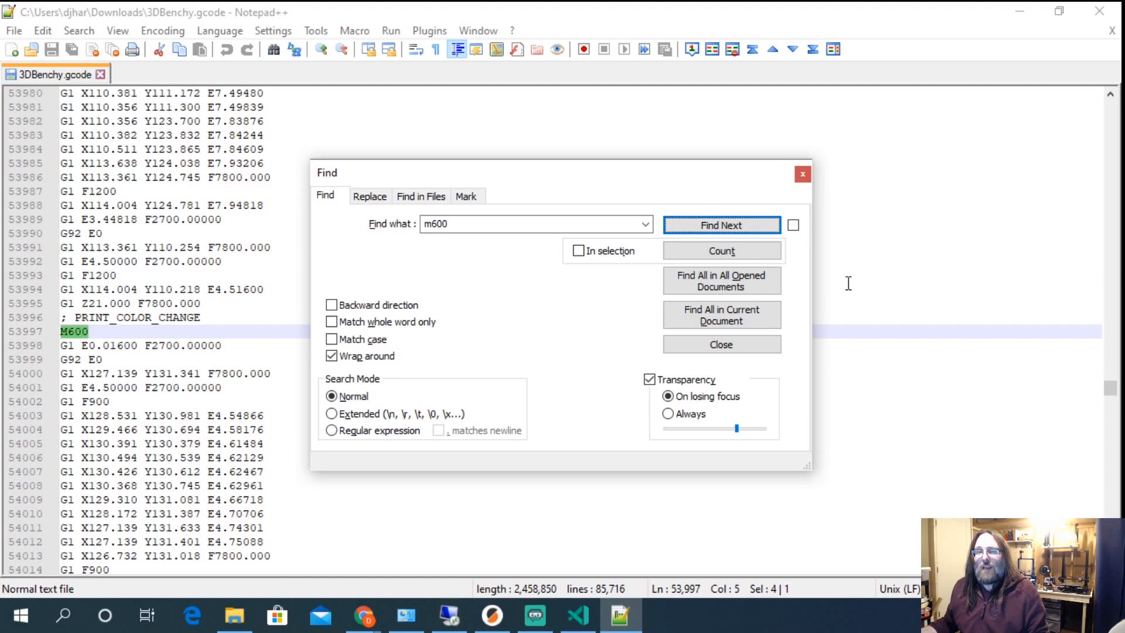
{"action": "left_click", "coordinate": [721, 224]}
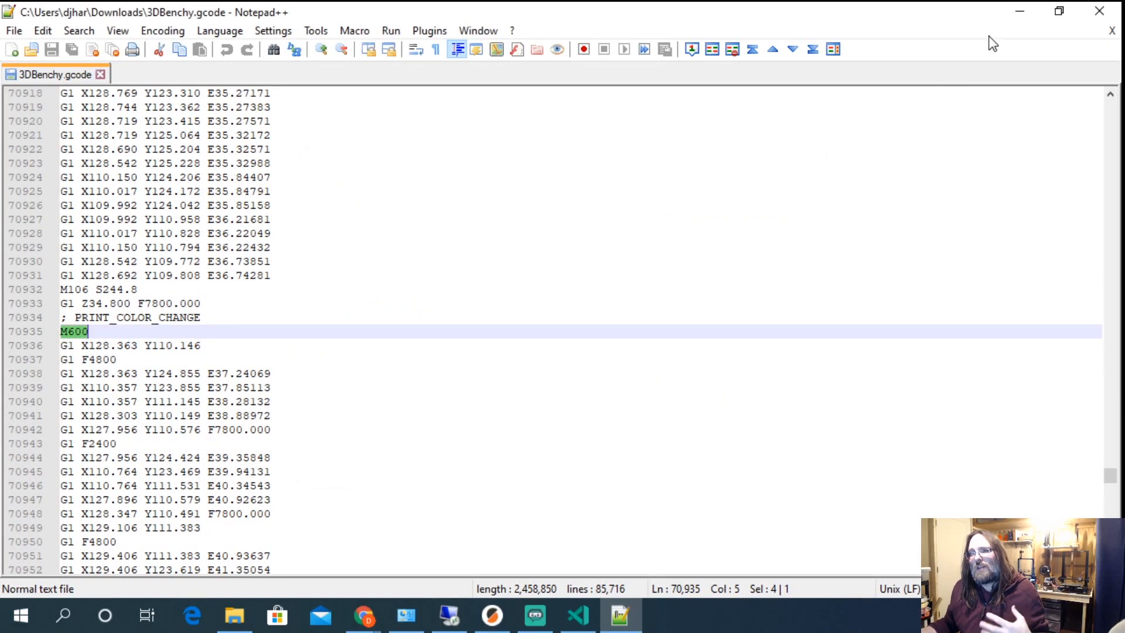
{"action": "mouse_move", "coordinate": [1018, 12]}
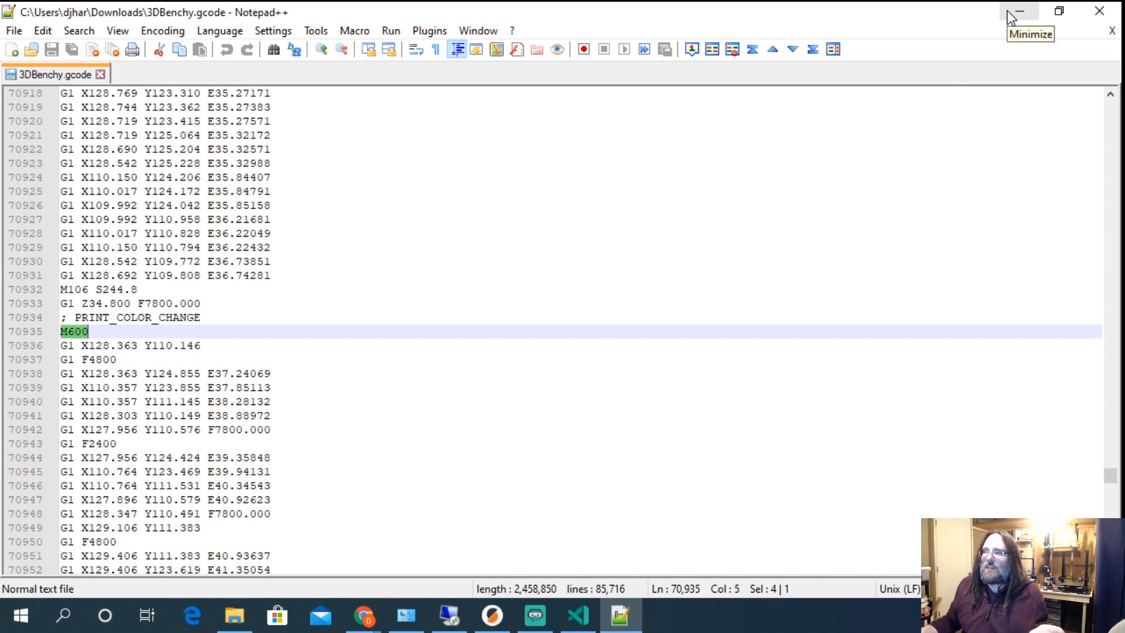